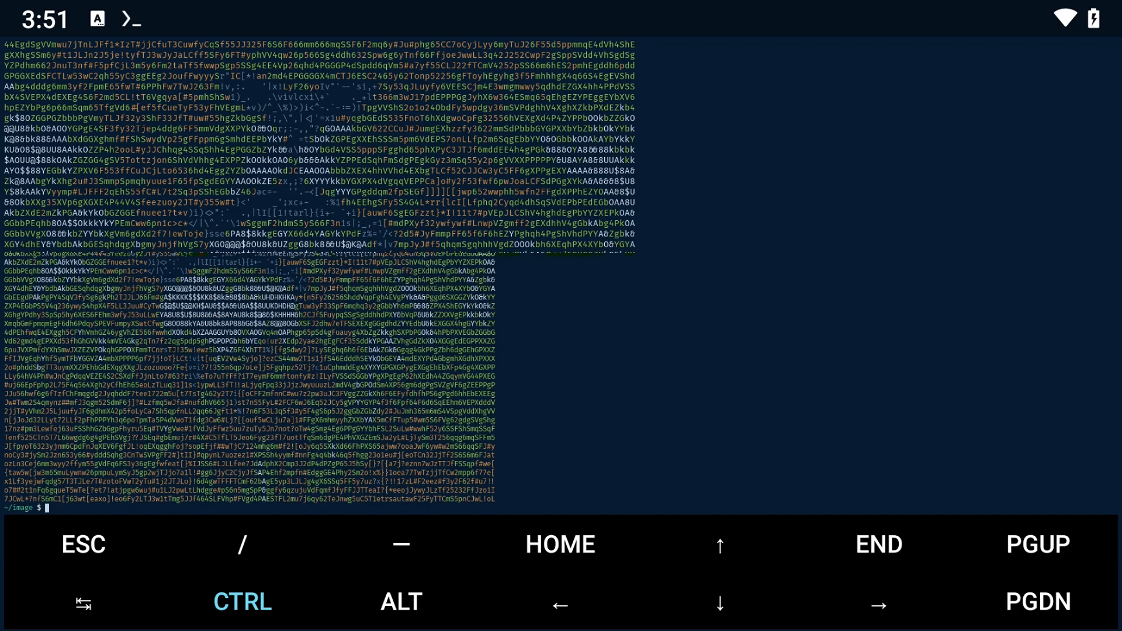
Search Pexels in Chrome for 'lion' and scroll through the lion photo results.
{"action": "scroll", "scroll_direction": "up", "scroll_amount": 3}
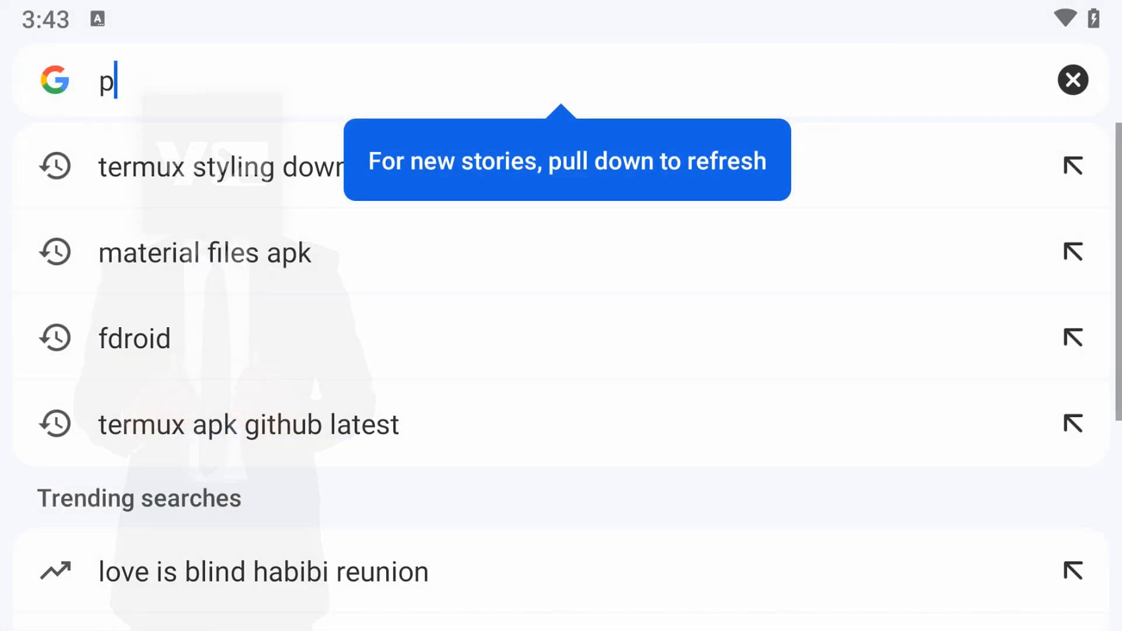
{"action": "type", "text": "e"}
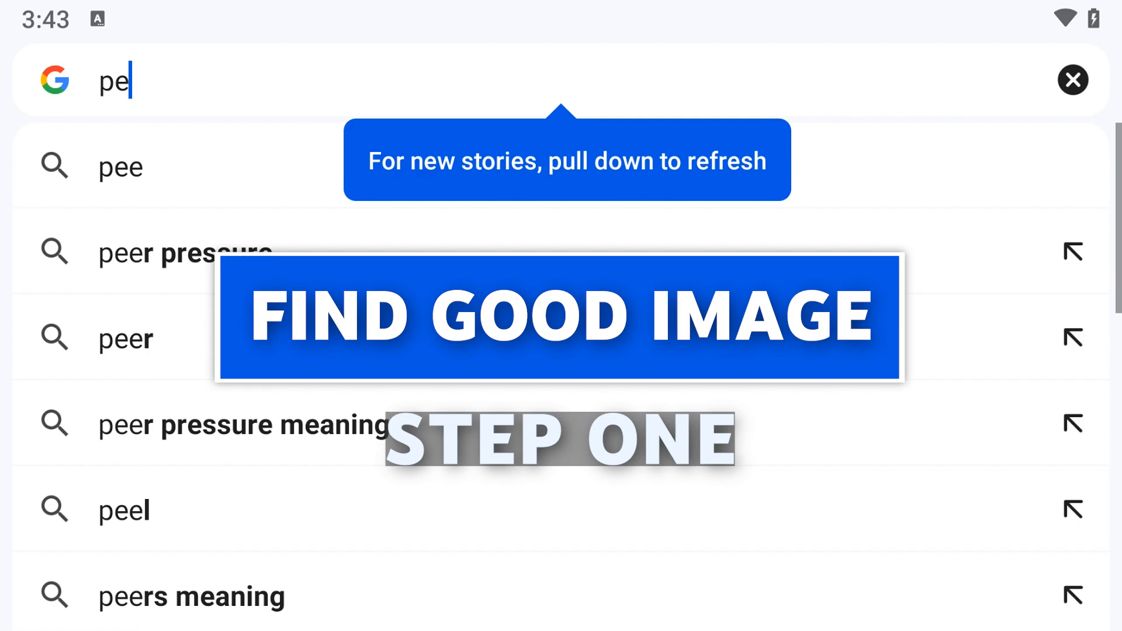
{"action": "type", "text": "xels.com"}
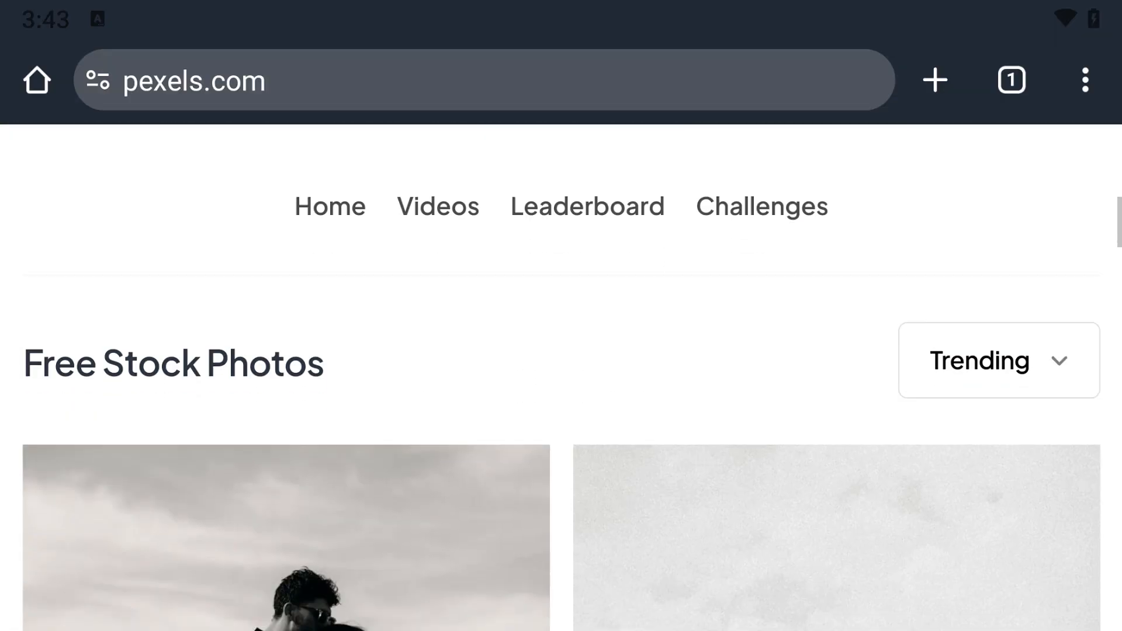
{"action": "scroll", "scroll_direction": "down", "scroll_amount": 3}
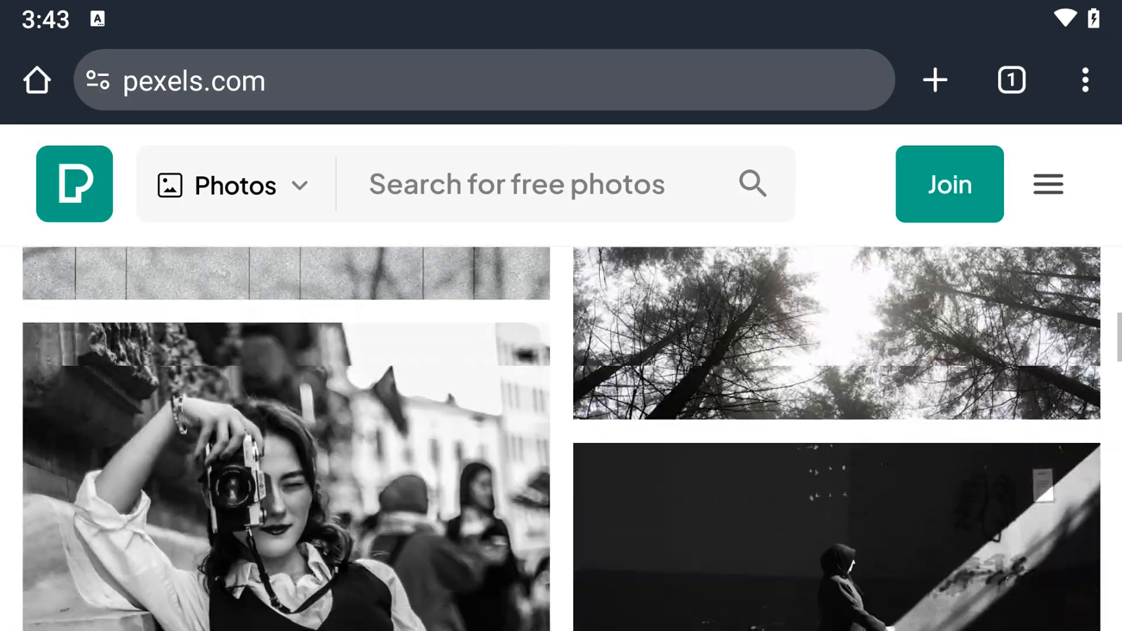
{"action": "scroll", "scroll_direction": "down", "scroll_amount": 3}
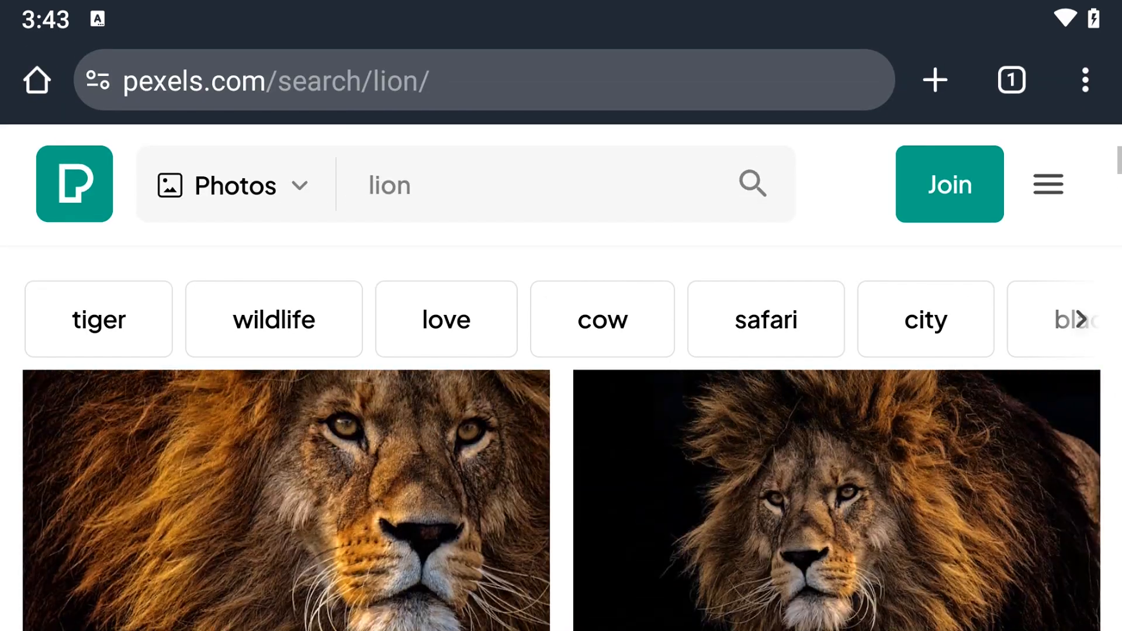
{"action": "scroll", "scroll_direction": "up", "scroll_amount": 3}
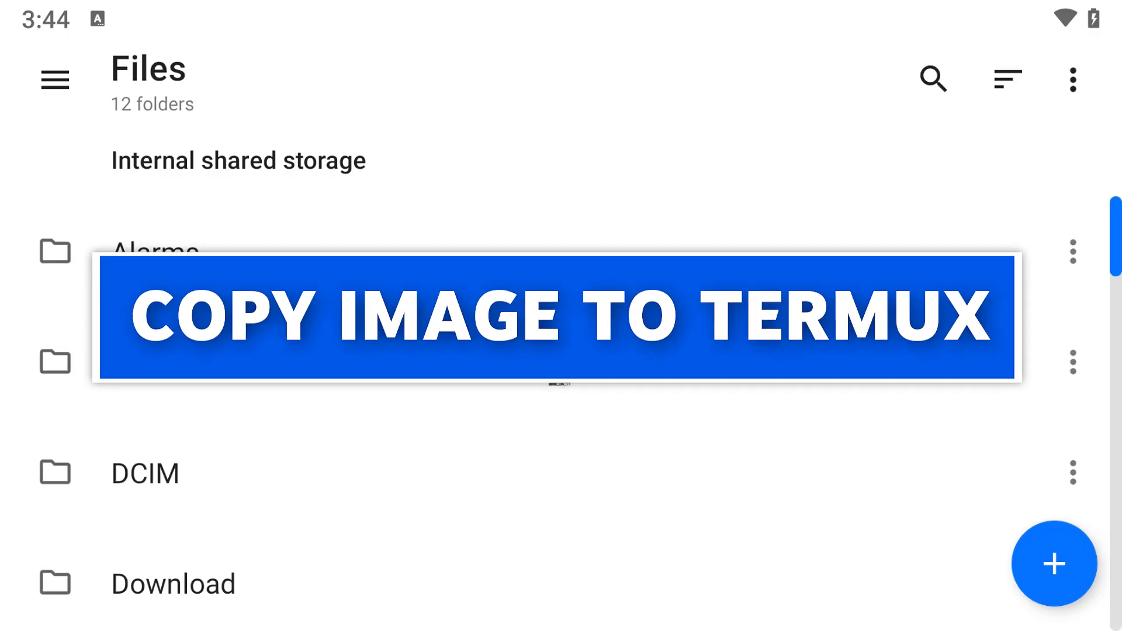
Copy the DCIM 'image' folder, with lion.jpg and other pictures, into Termux home.
{"action": "left_click", "coordinate": [144, 472]}
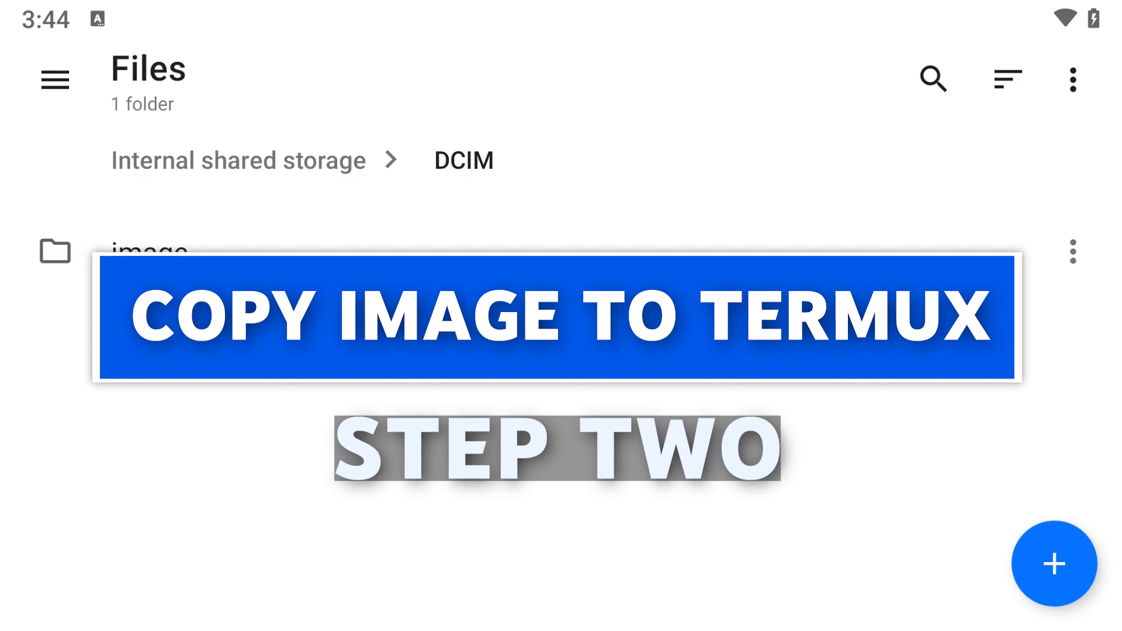
{"action": "left_click", "coordinate": [151, 251]}
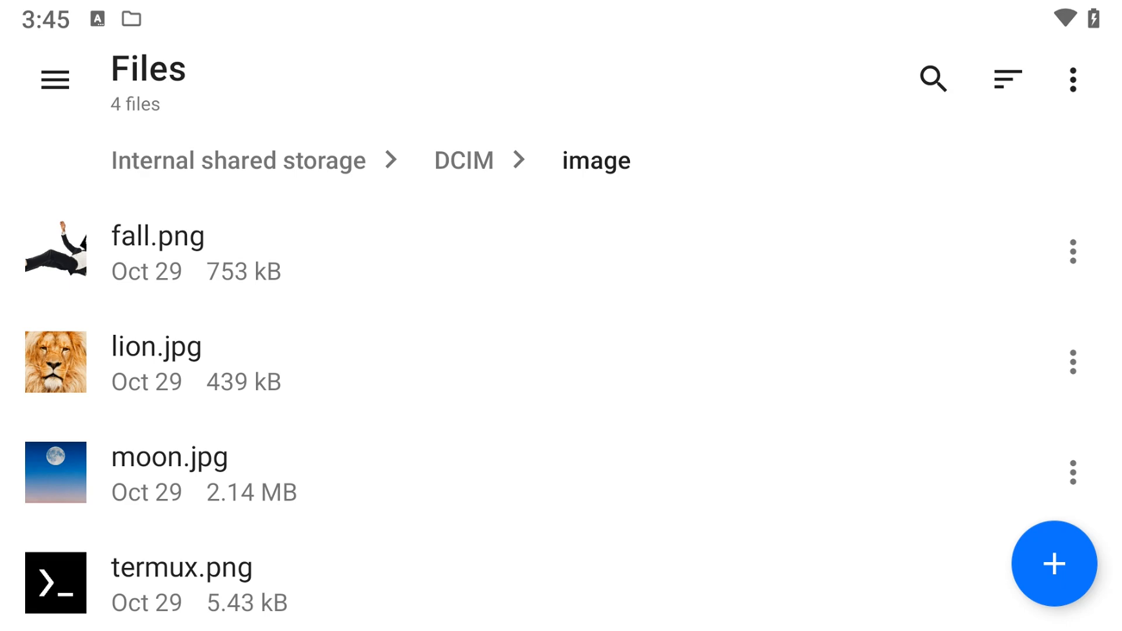
{"action": "left_click", "coordinate": [463, 160]}
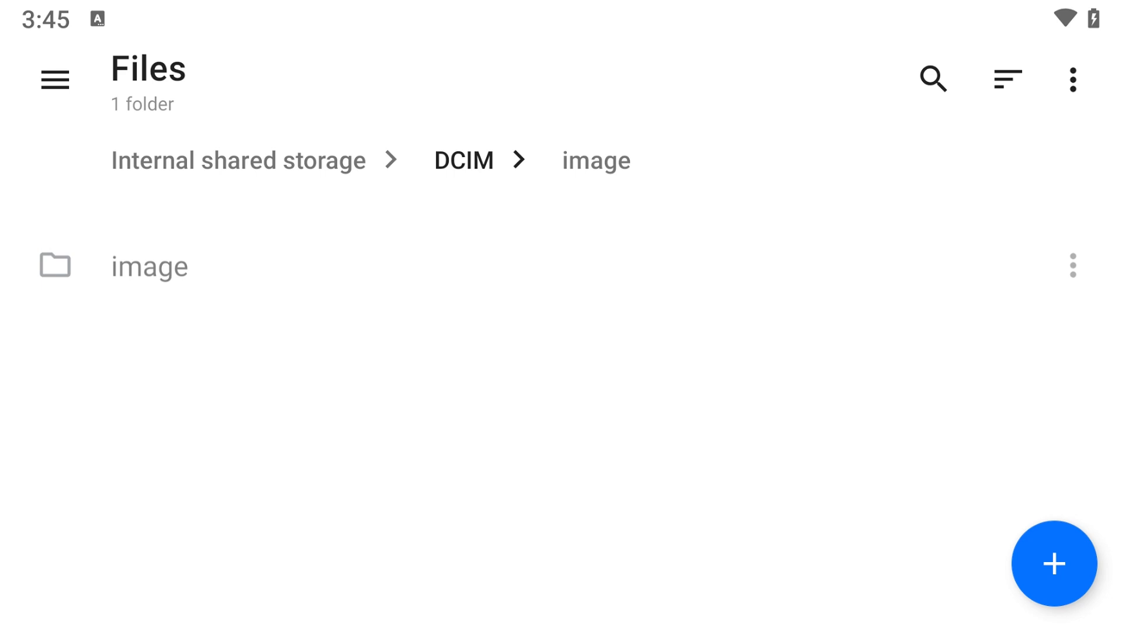
{"action": "left_click", "coordinate": [149, 265]}
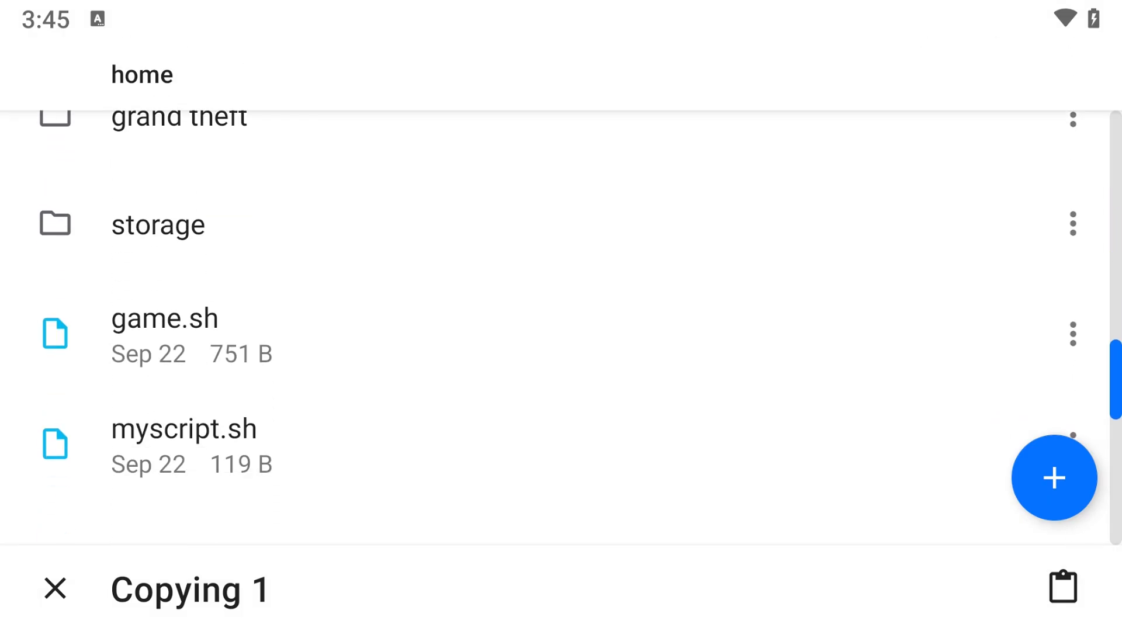
{"action": "left_click", "coordinate": [55, 590]}
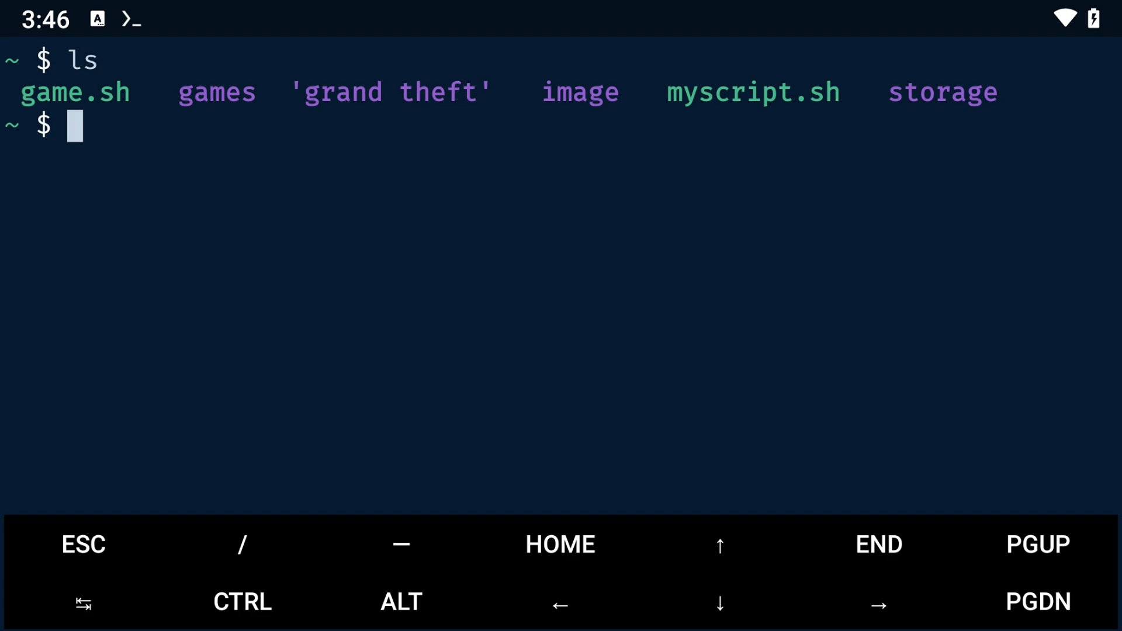
Enter the image folder and list fall.png, lion.jpg, moon.jpg and termux.png.
{"action": "type", "text": "cd image"}
{"action": "type", "text": "ls"}
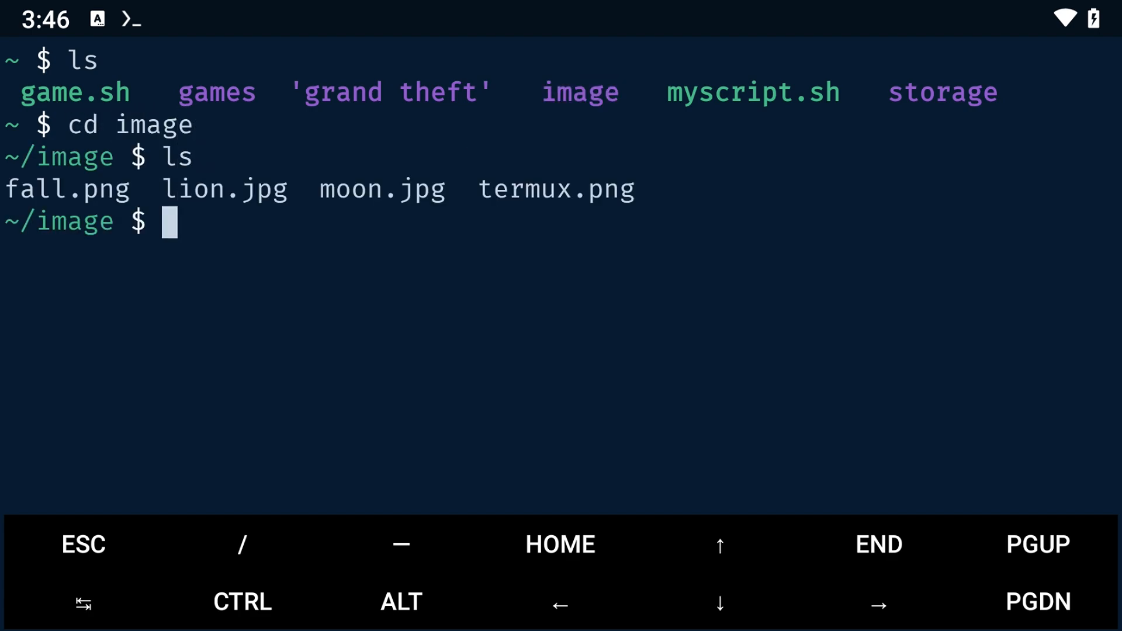
{"action": "type", "text": "cle"}
{"action": "type", "text": "pkg install p"}
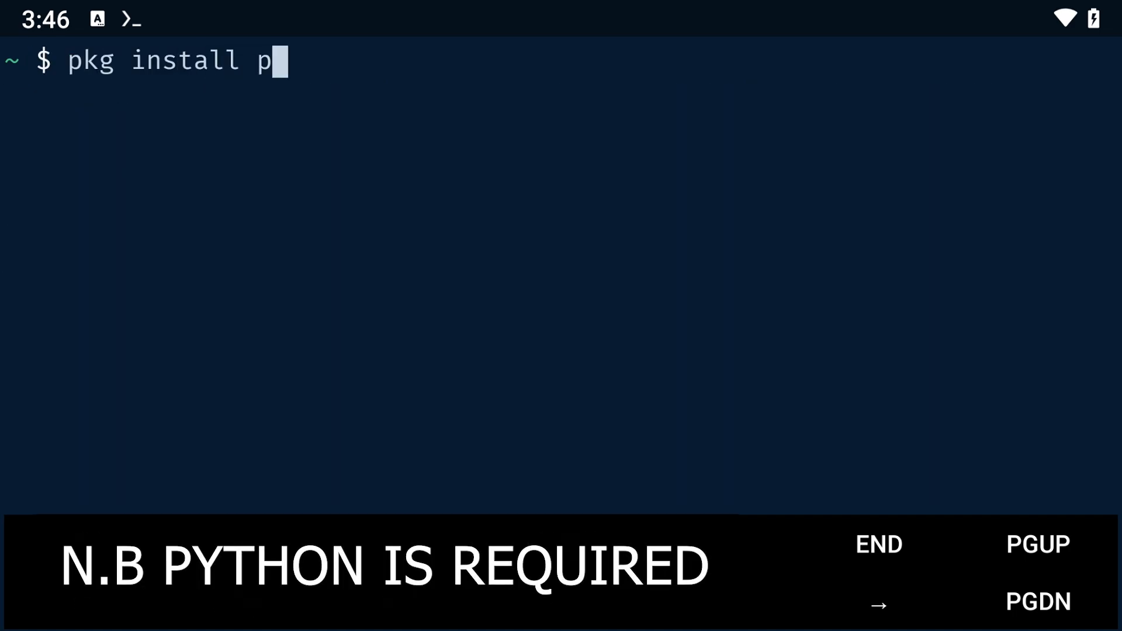
Confirm Python 3.11.10 and run pip install ascii_magic.
{"action": "type", "text": "ython --version"}
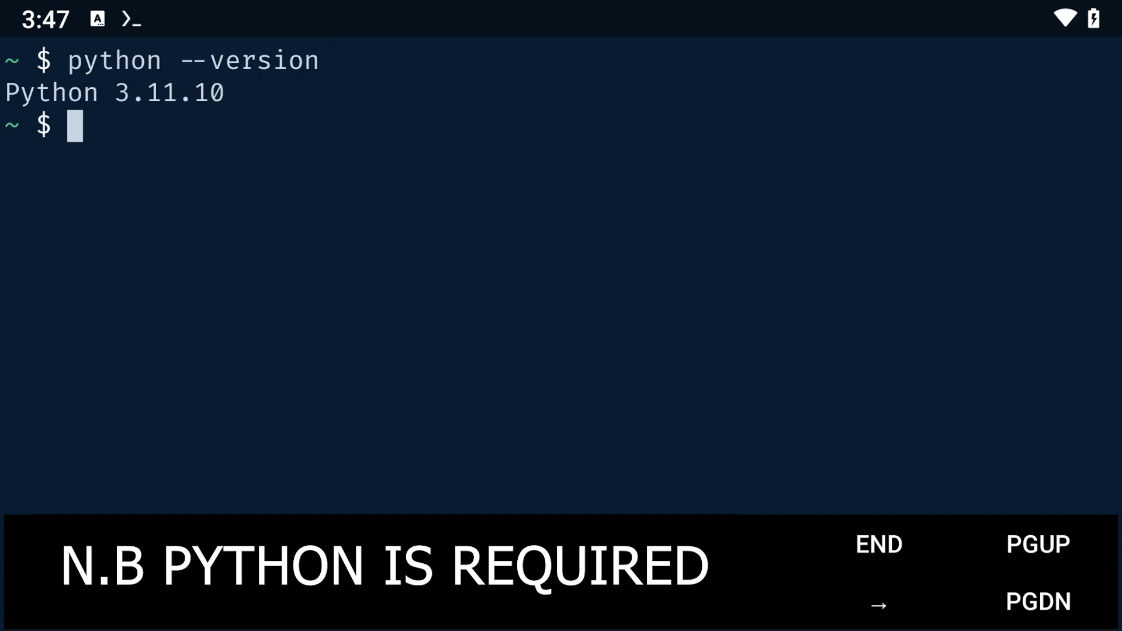
{"action": "double_click", "coordinate": [51, 92]}
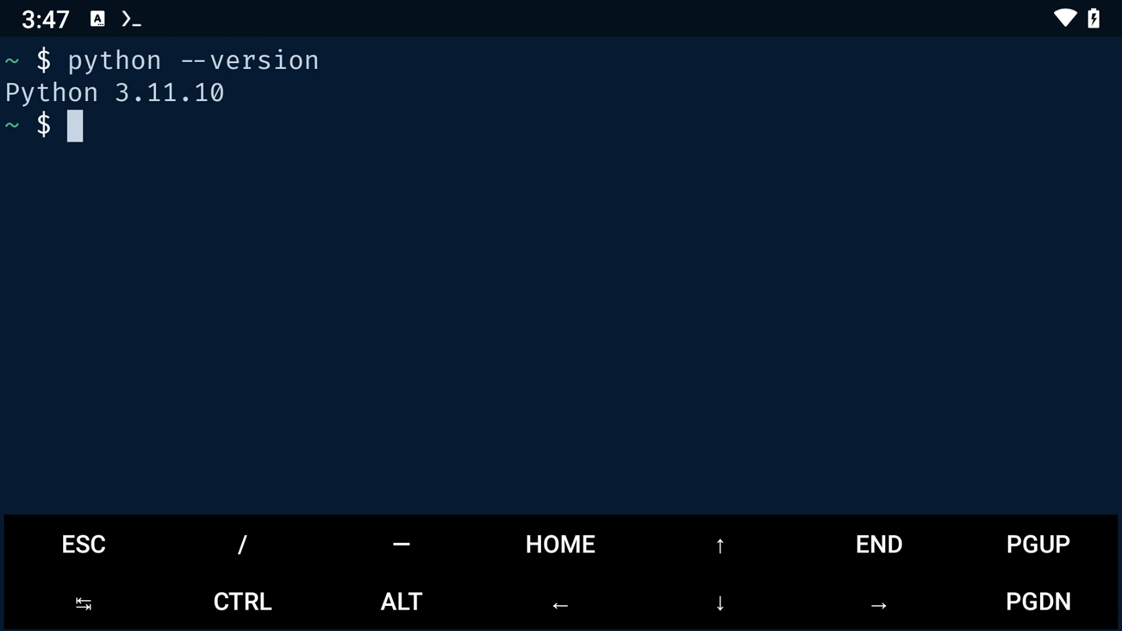
{"action": "type", "text": "pip install"}
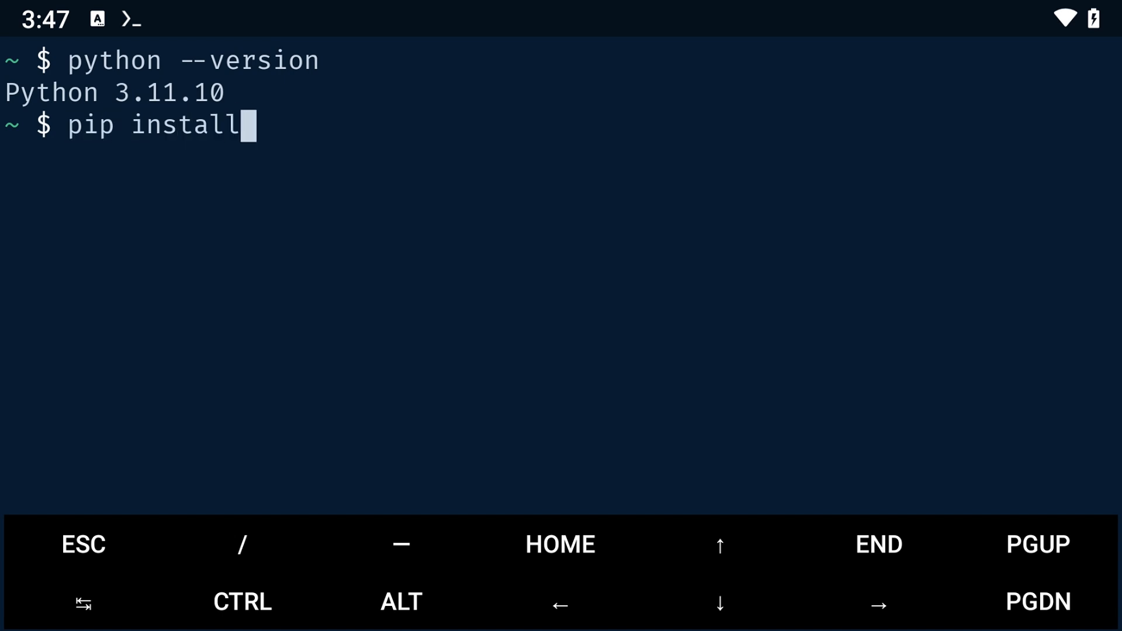
{"action": "type", "text": "ascii"}
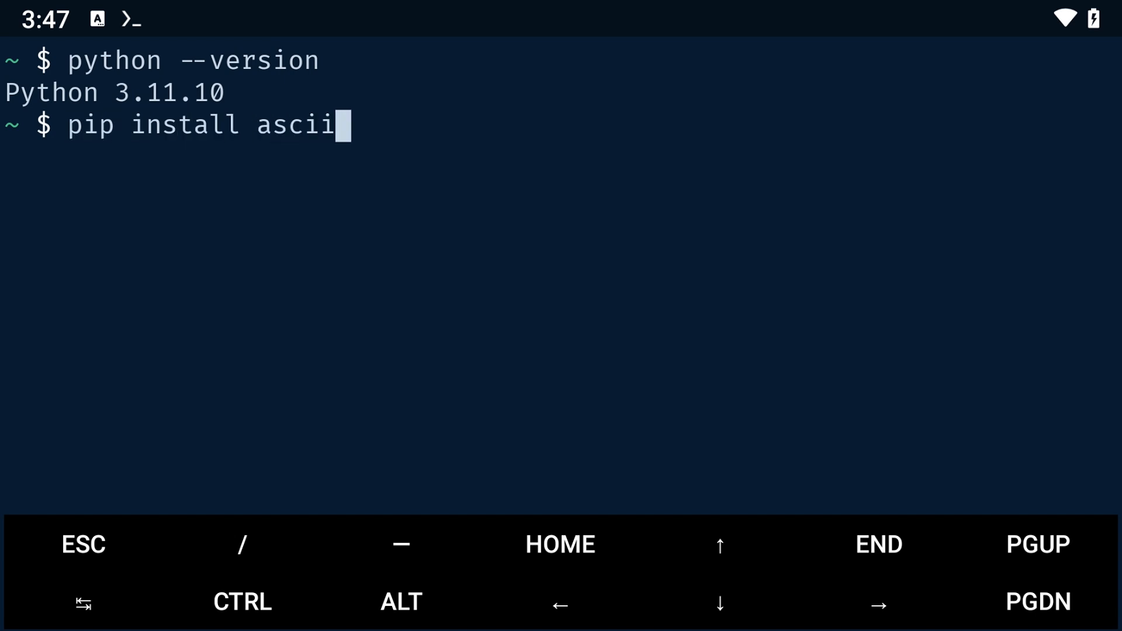
{"action": "type", "text": "_mag"}
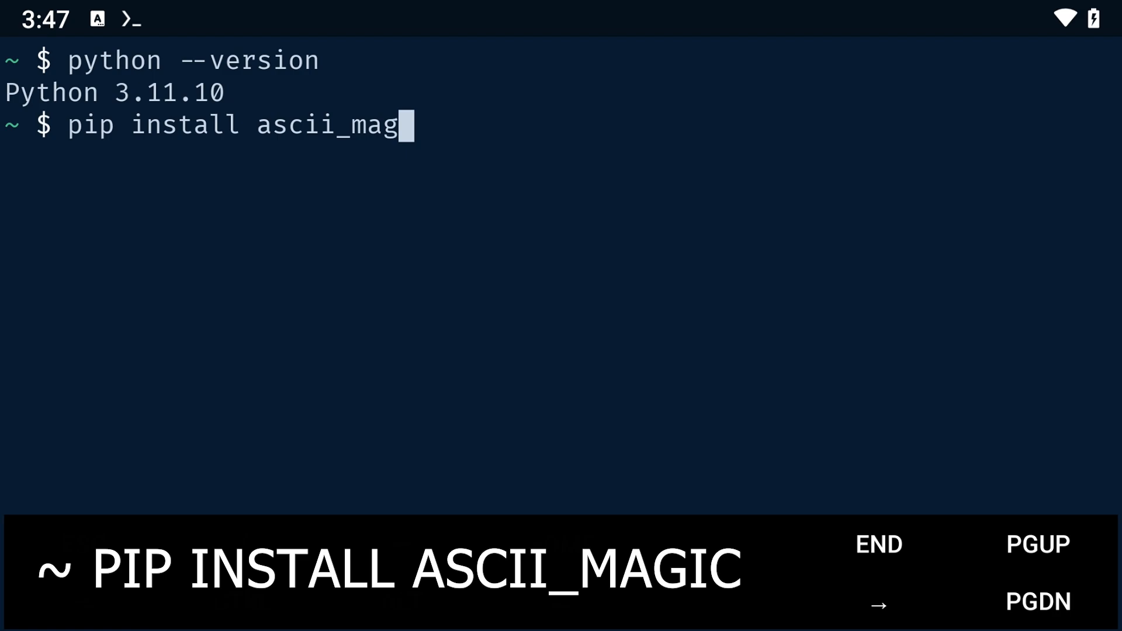
{"action": "key", "text": "Return"}
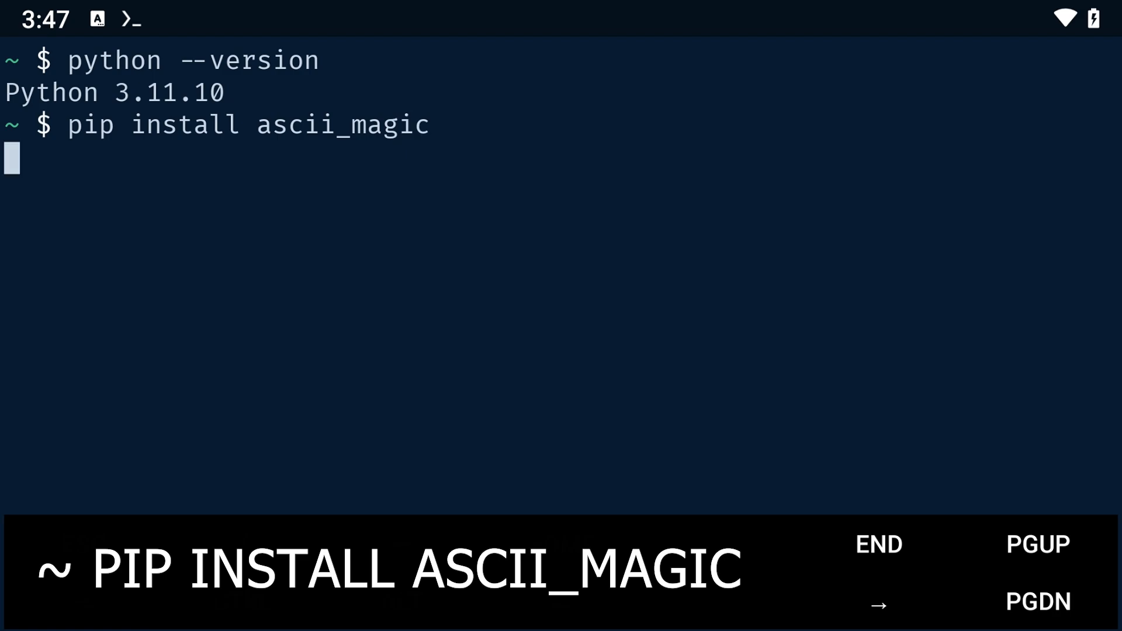
{"action": "key", "text": "Return"}
{"action": "type", "text": "nano"}
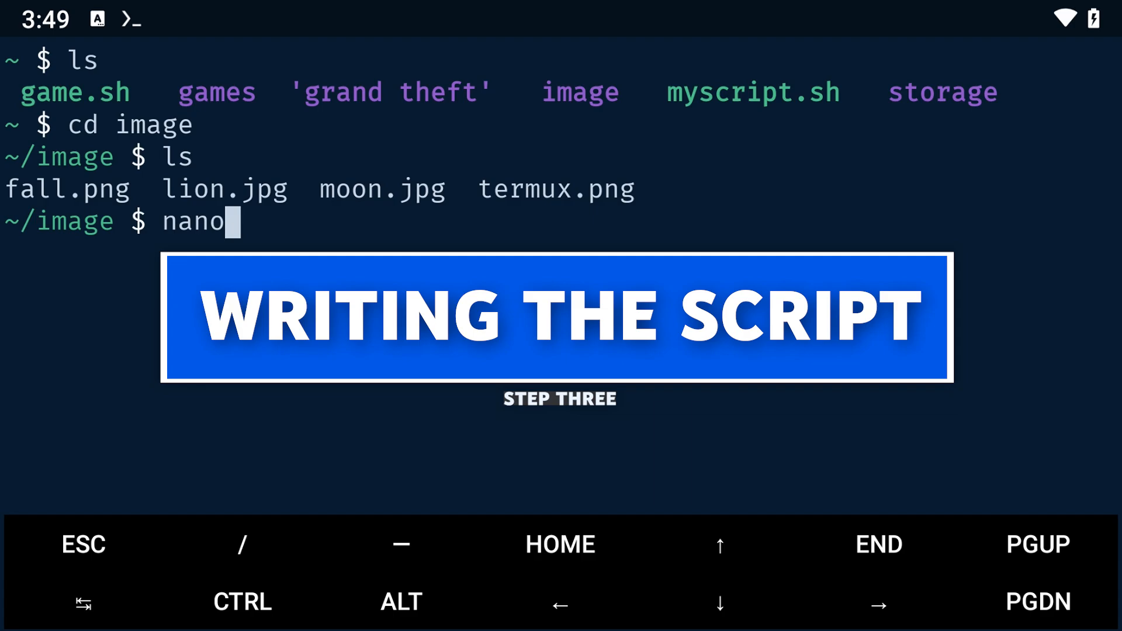
Write ascii.py to import AsciiArt and load 'lion.jpg' with AsciiArt.from_image.
{"action": "type", "text": "asc"}
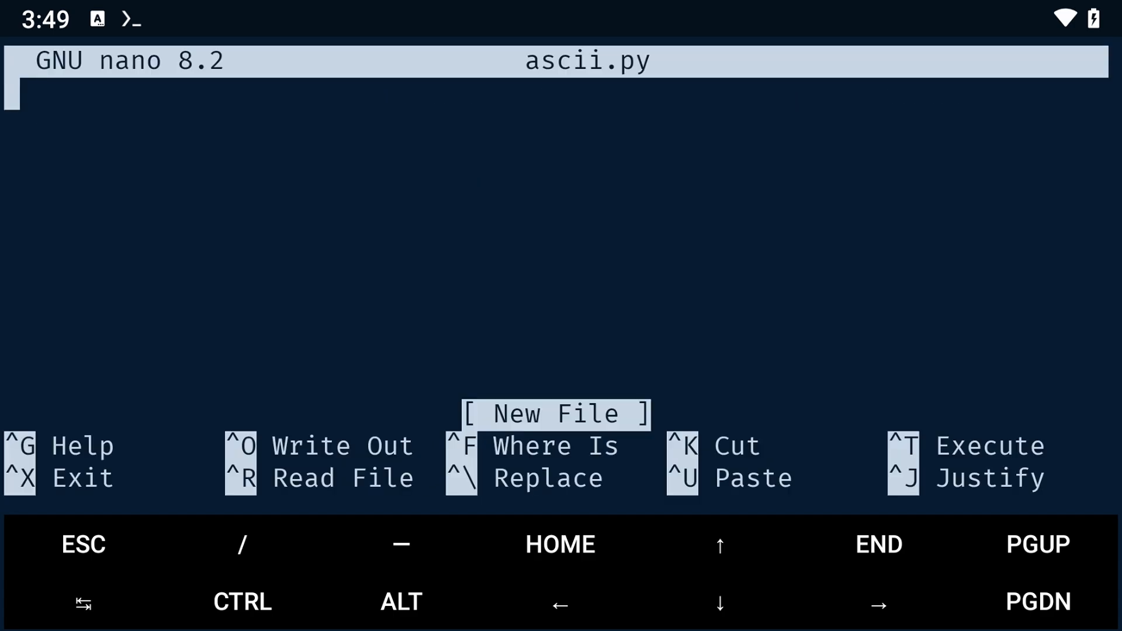
{"action": "type", "text": "from asc"}
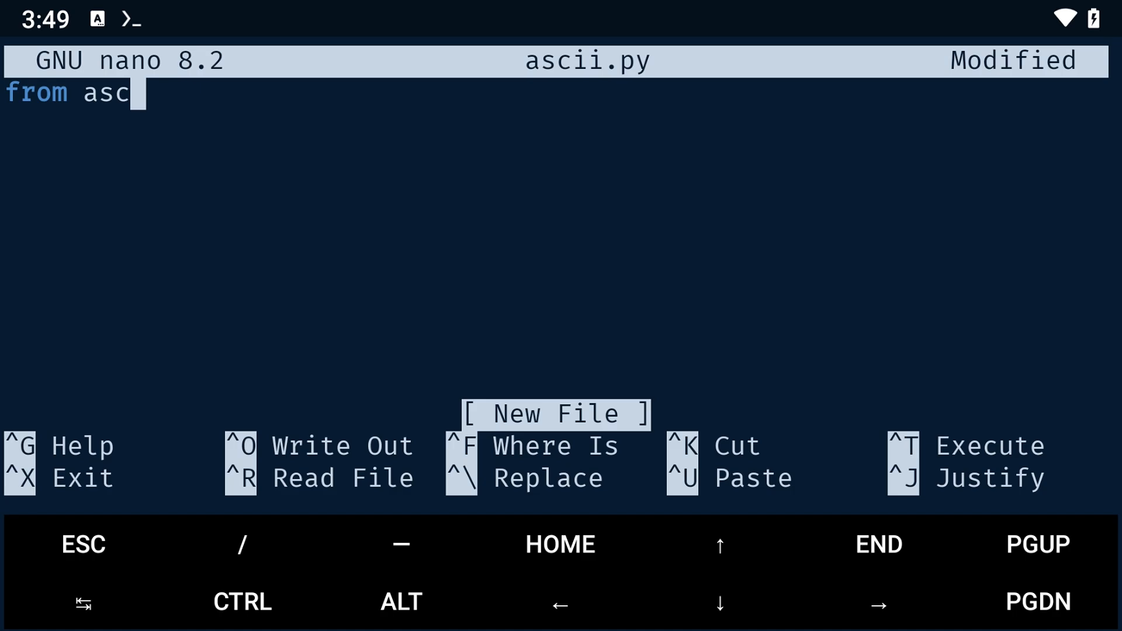
{"action": "type", "text": "ii_magic improt"}
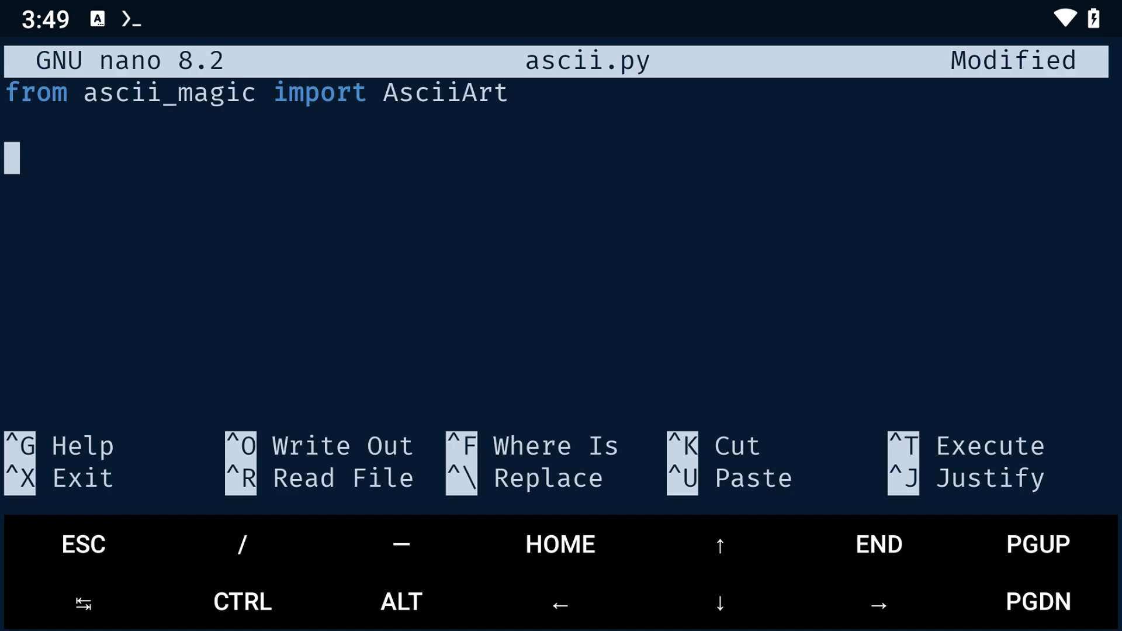
{"action": "type", "text": "my_art ="}
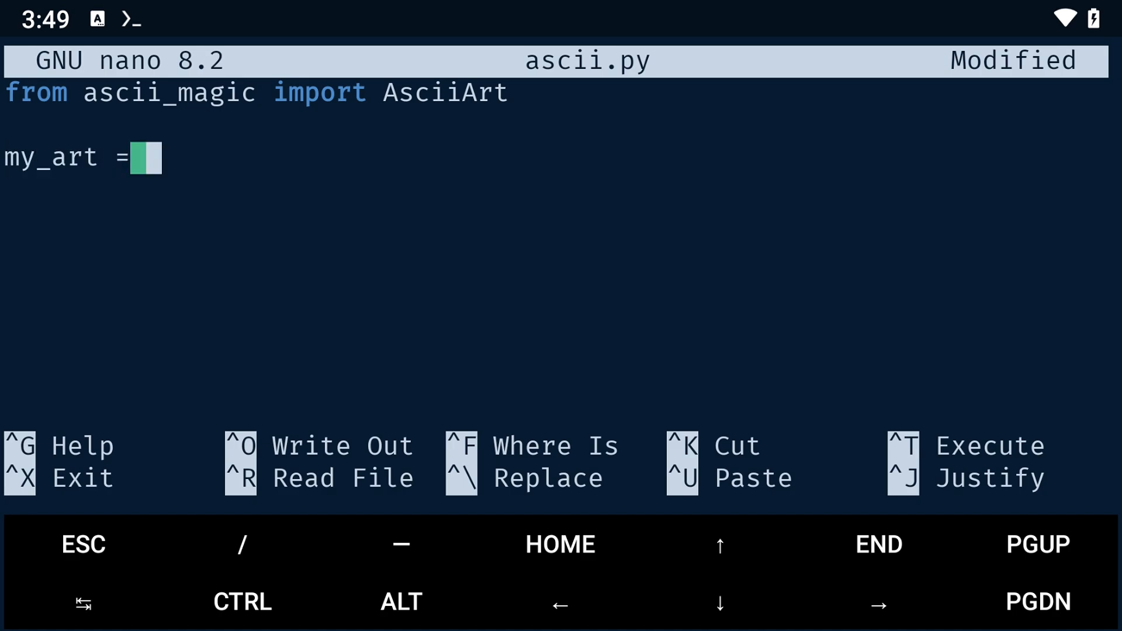
{"action": "type", "text": "AsciiArt."}
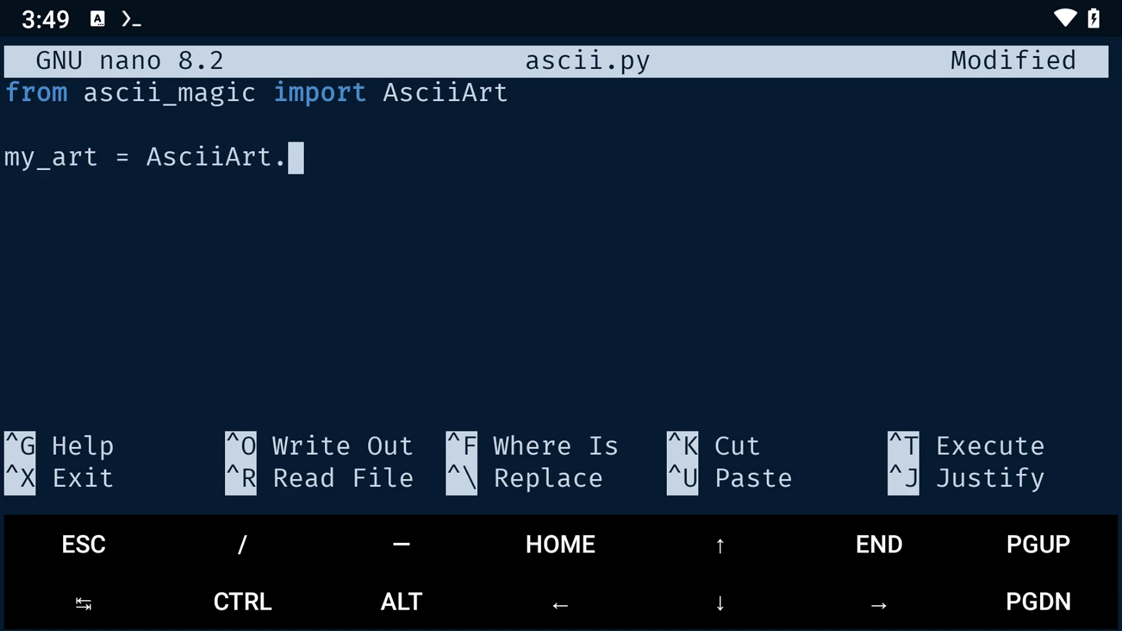
{"action": "type", "text": "from_image("}
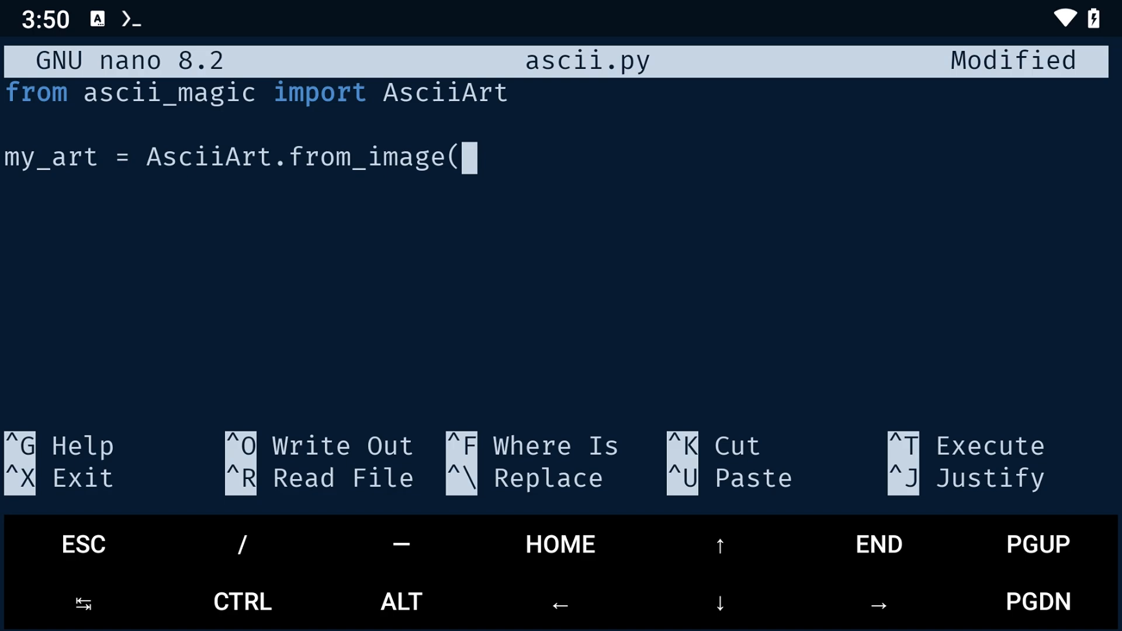
{"action": "type", "text": "'lion.jpg"}
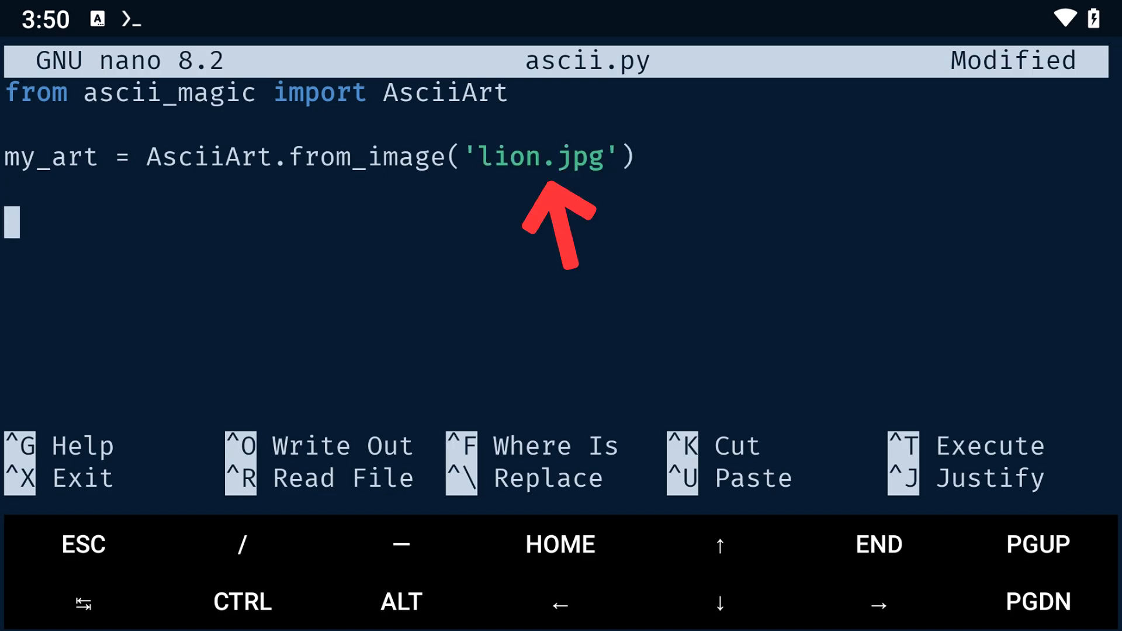
Add a line calling my_art.to_terminal() to print the art.
{"action": "key", "text": "Up"}
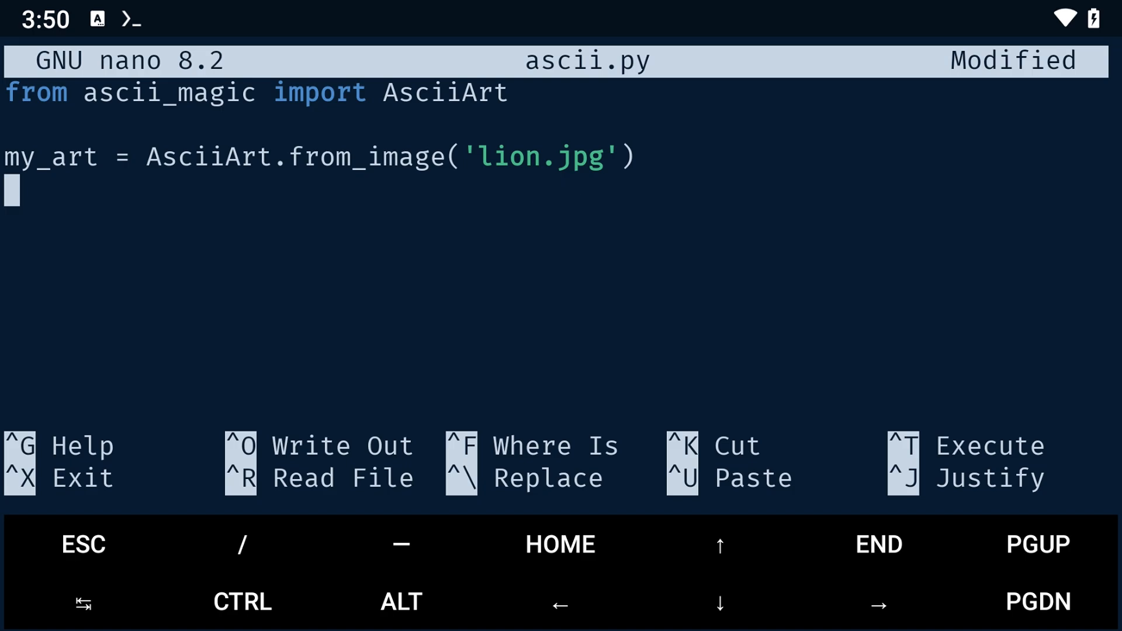
{"action": "type", "text": "my_art."}
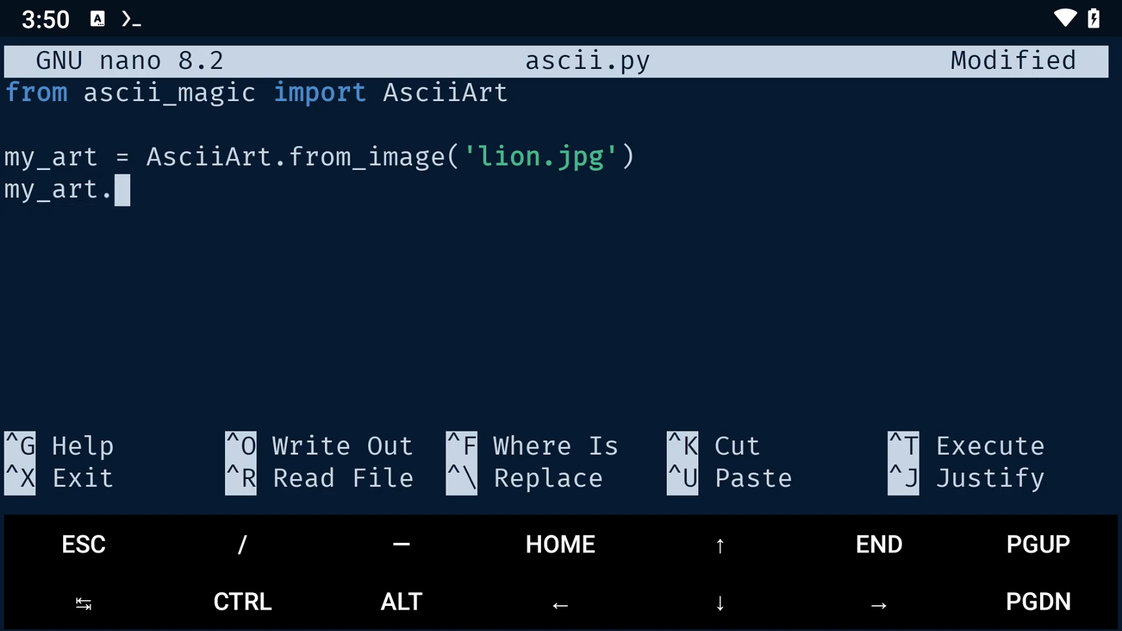
{"action": "type", "text": "to_termin"}
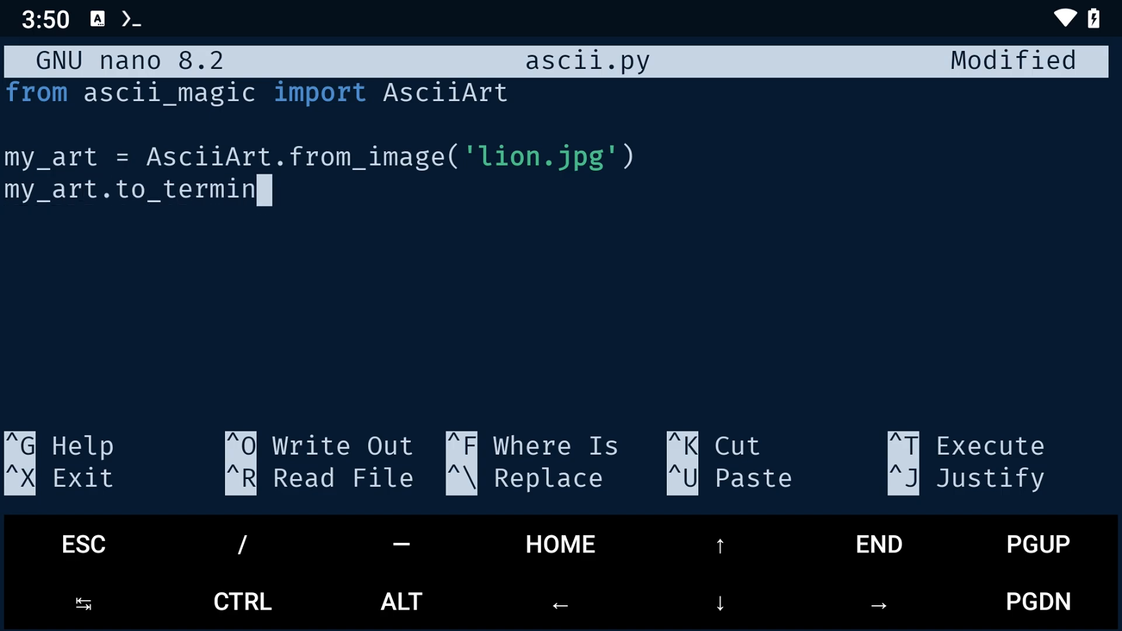
{"action": "type", "text": "al()"}
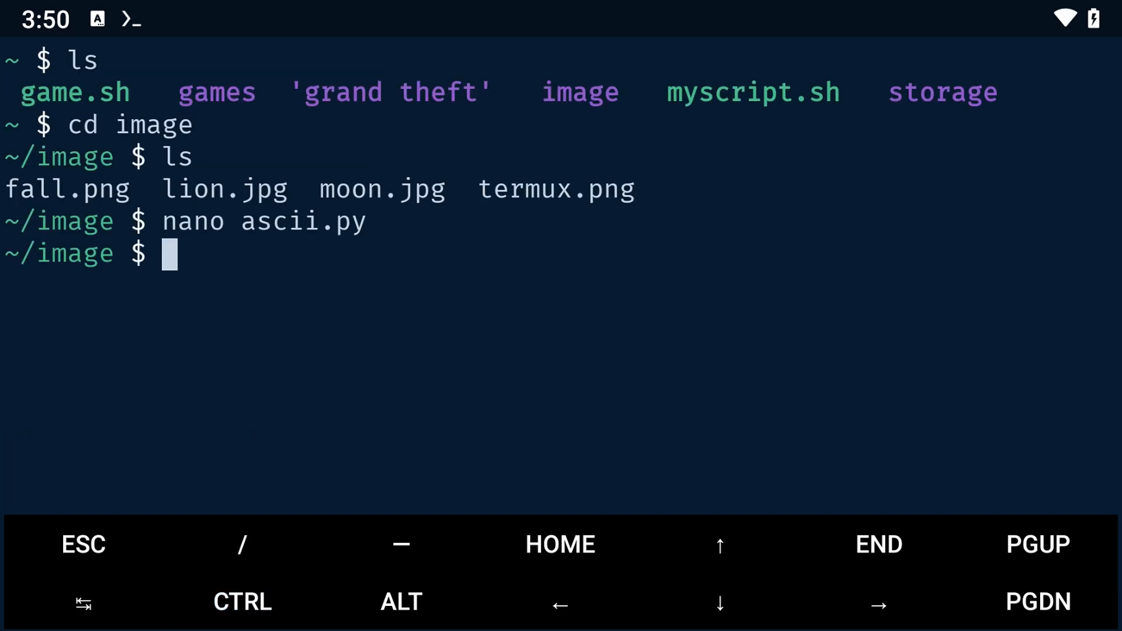
Run python ascii.py and scroll through the coloured ASCII lion output.
{"action": "type", "text": "python"}
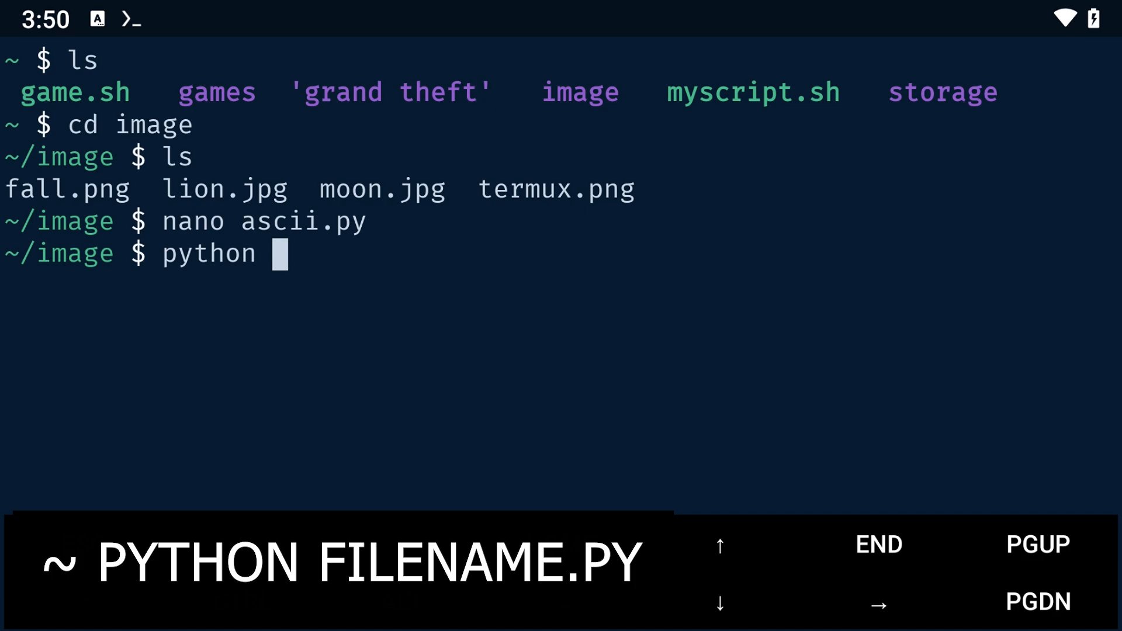
{"action": "type", "text": "ascii.py"}
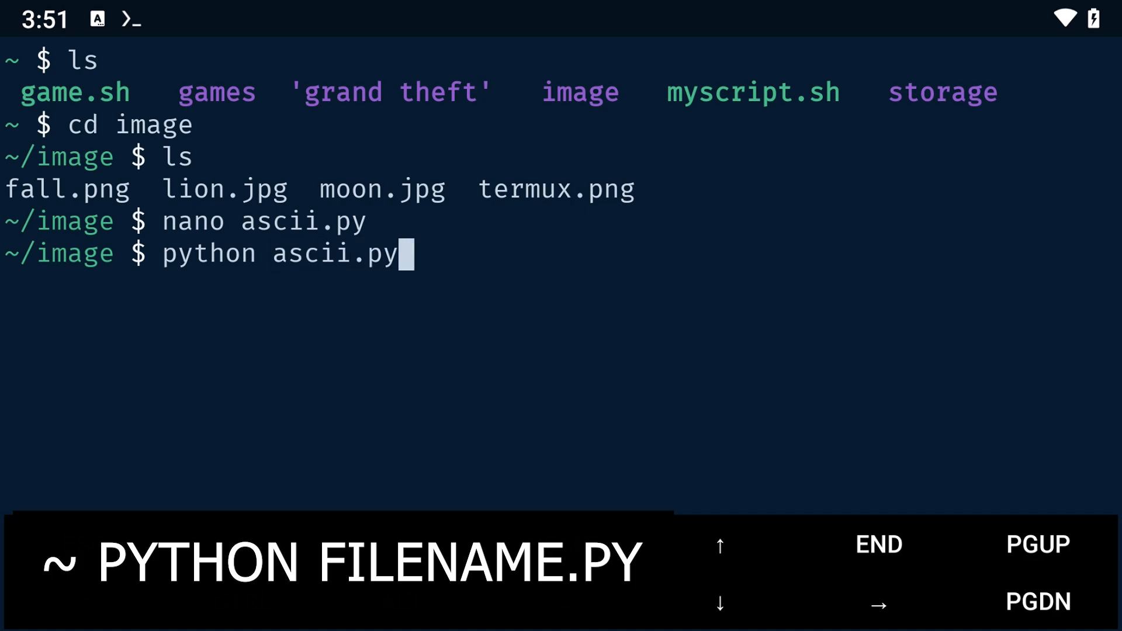
{"action": "key", "text": "Return"}
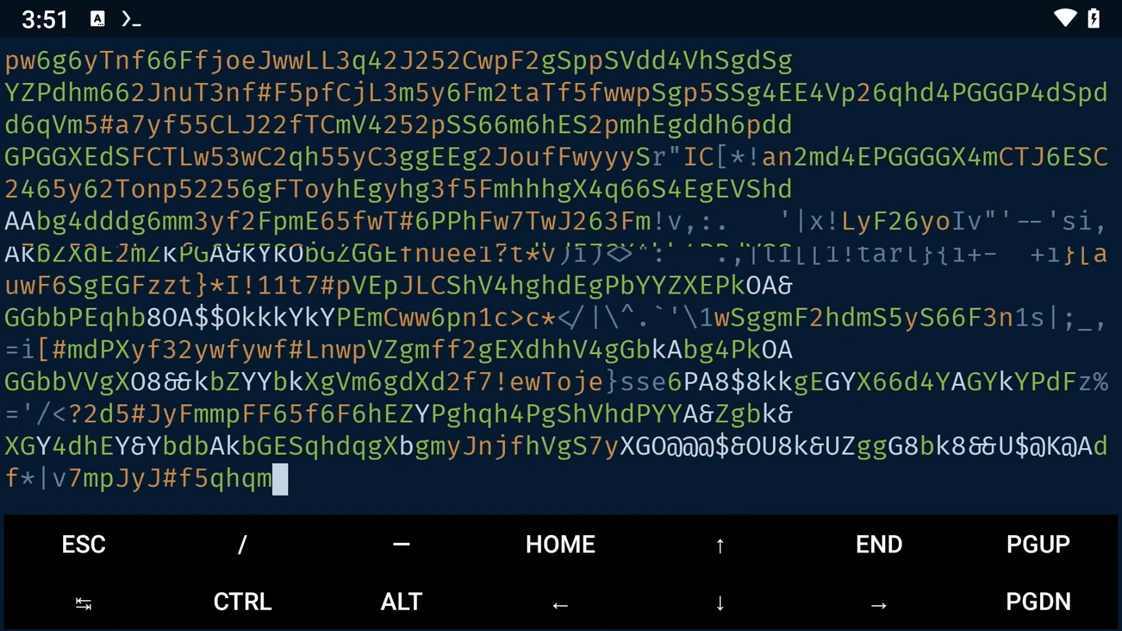
{"action": "scroll", "scroll_direction": "down", "scroll_amount": 3}
{"action": "type", "text": "python as"}
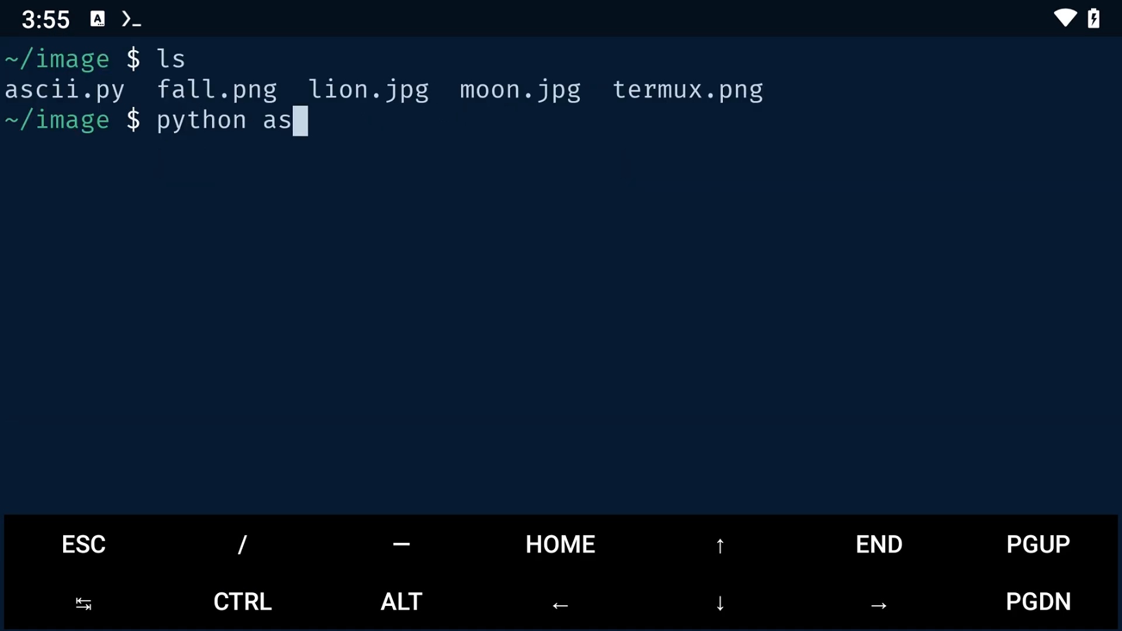
Run python ascii.py a second time.
{"action": "key", "text": "Return"}
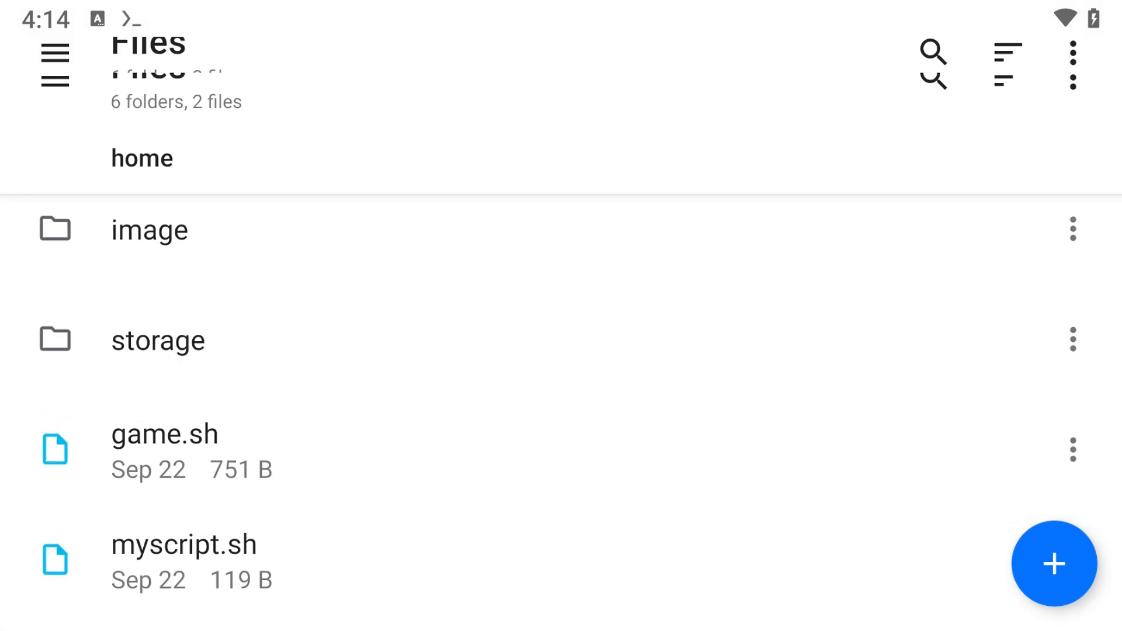
Open the image folder in Material Files to reach the generated HTML file.
{"action": "left_click", "coordinate": [54, 60]}
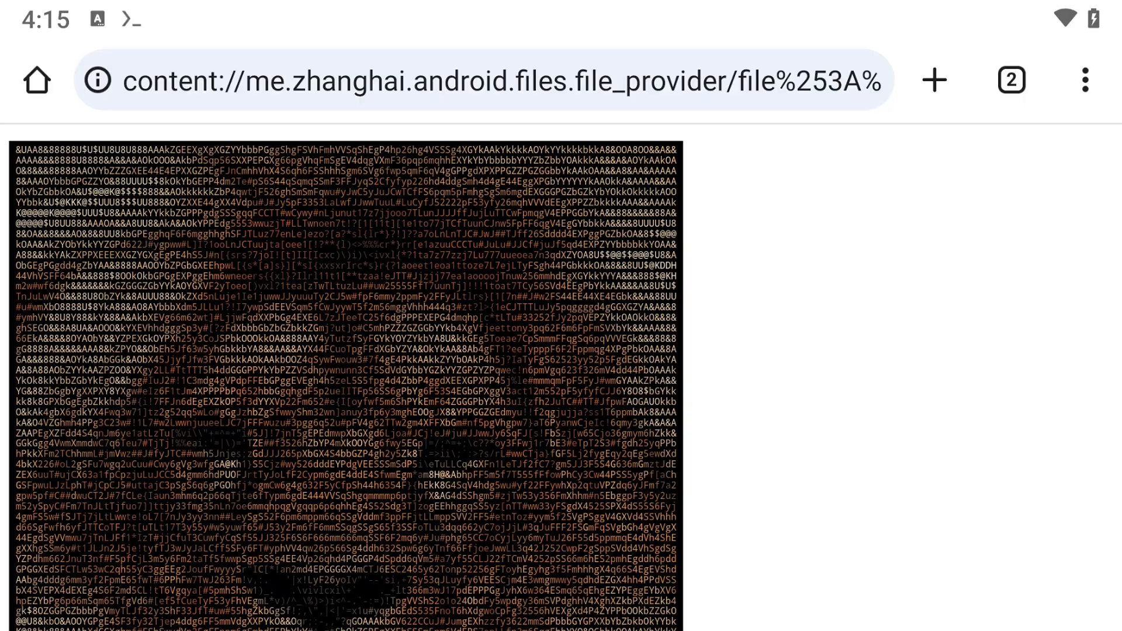
Search Google for 'html to image online'.
{"action": "left_click", "coordinate": [458, 79]}
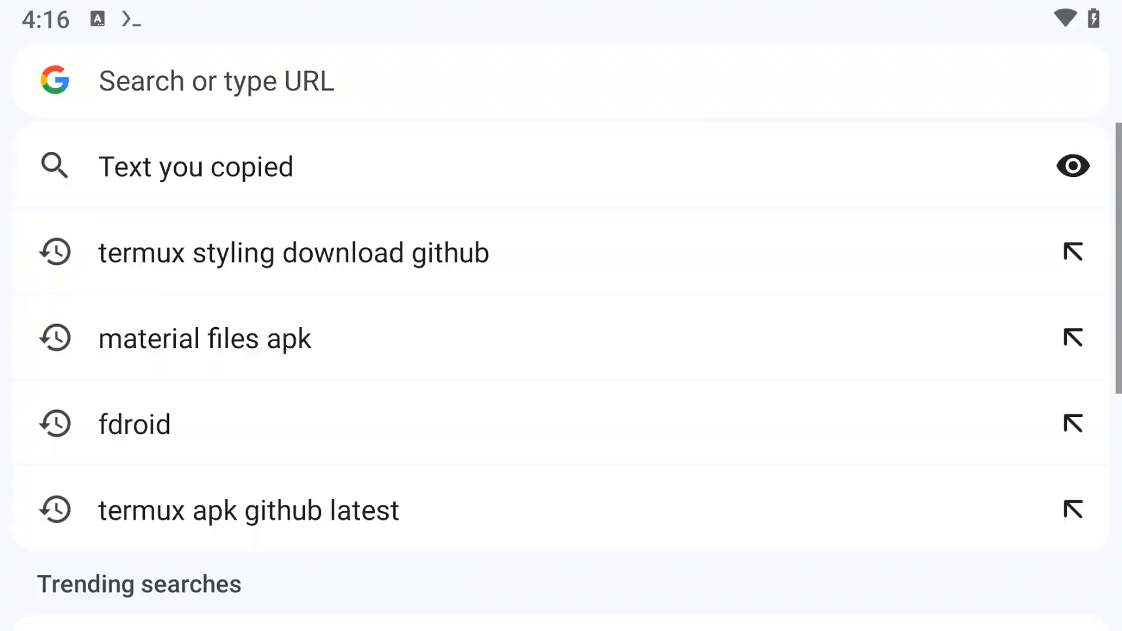
{"action": "type", "text": "html to"}
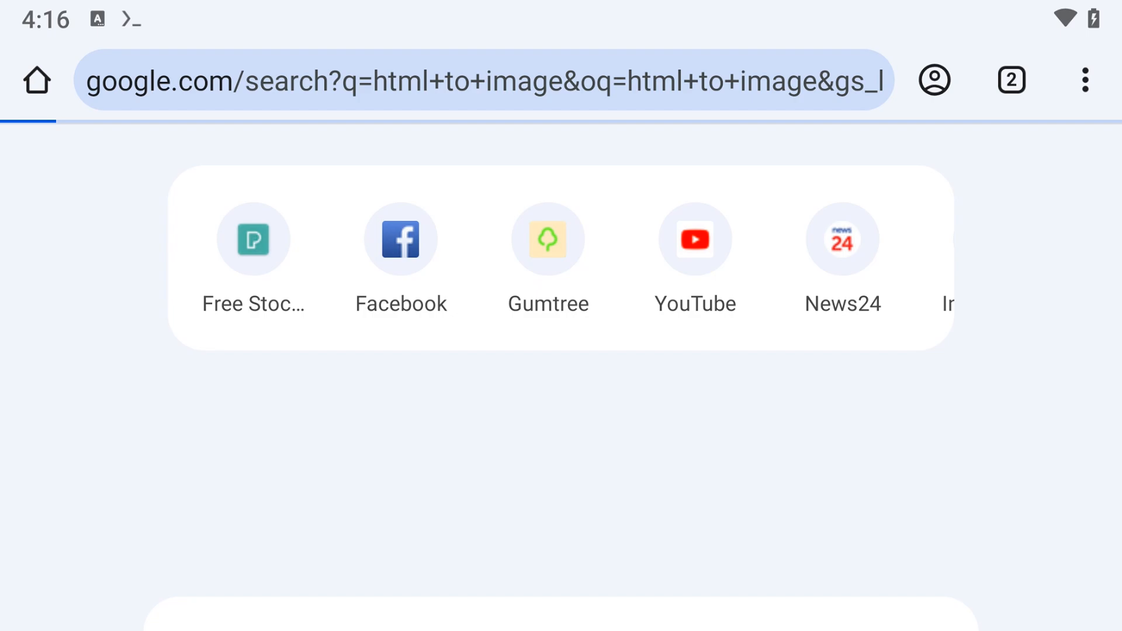
{"action": "left_click", "coordinate": [252, 239]}
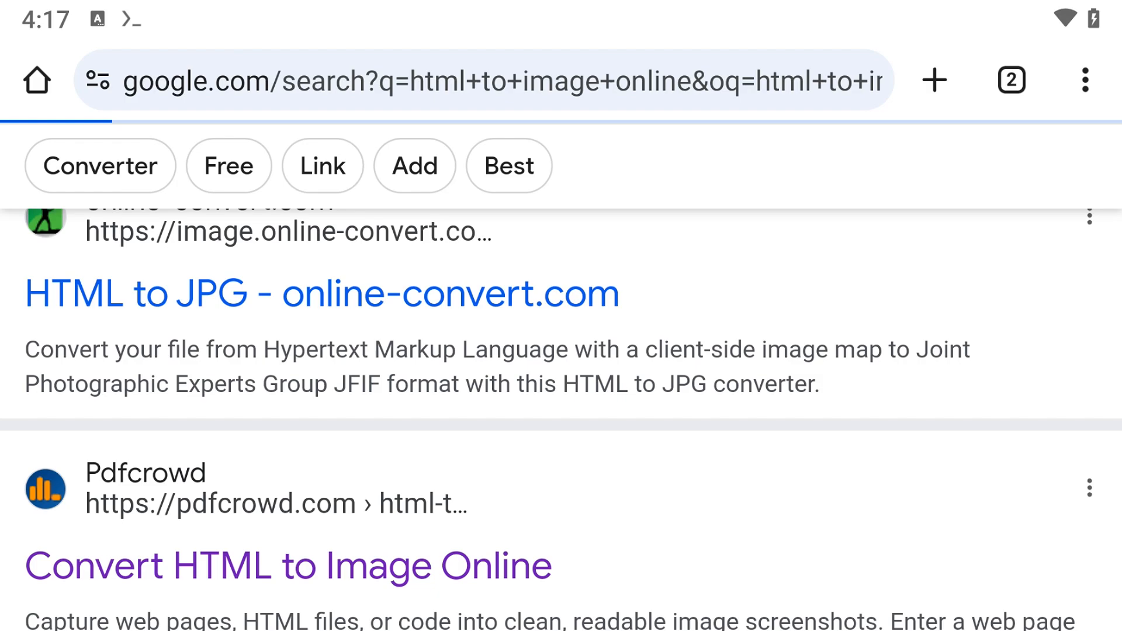
Open online-convert's HTML to JPG converter and bring up the upload file picker.
{"action": "left_click", "coordinate": [321, 294]}
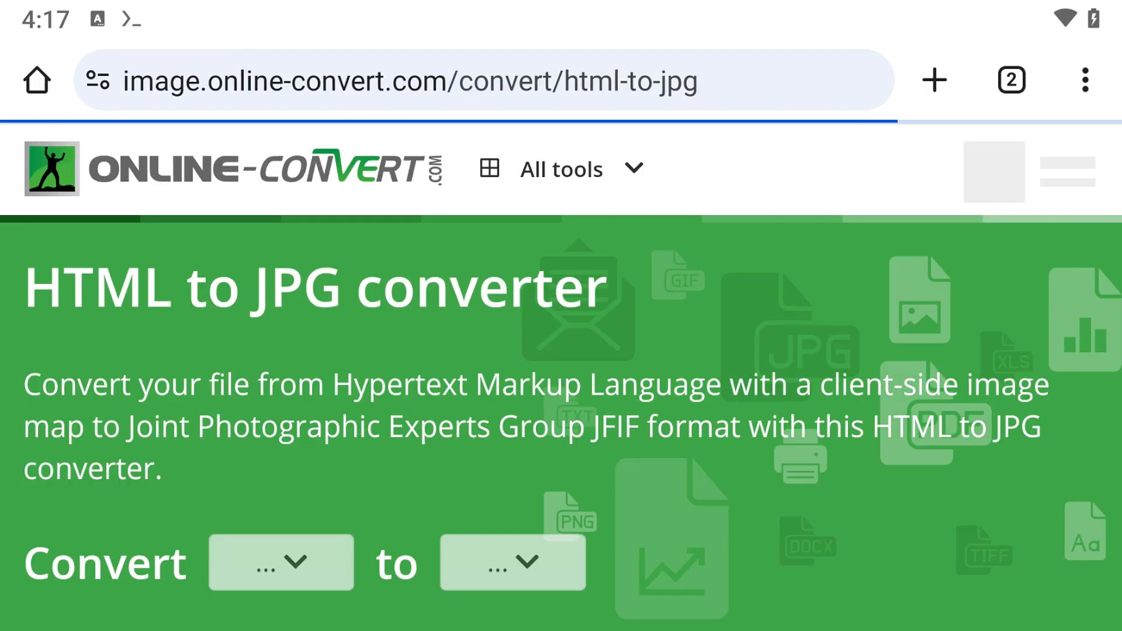
{"action": "scroll", "scroll_direction": "down", "scroll_amount": 3}
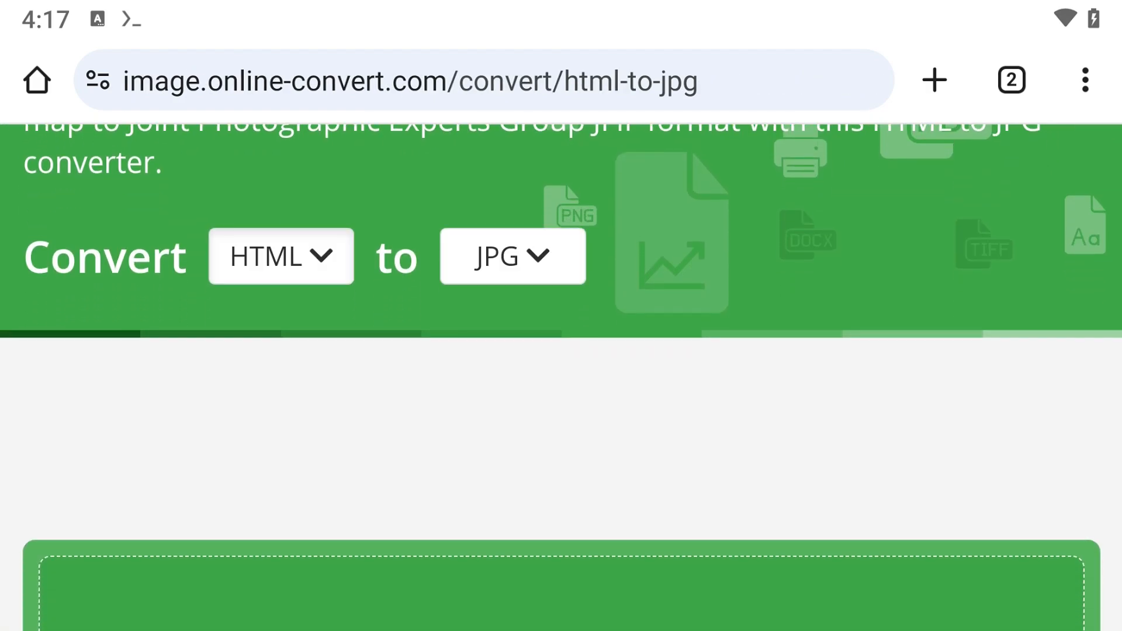
{"action": "scroll", "scroll_direction": "down", "scroll_amount": 3}
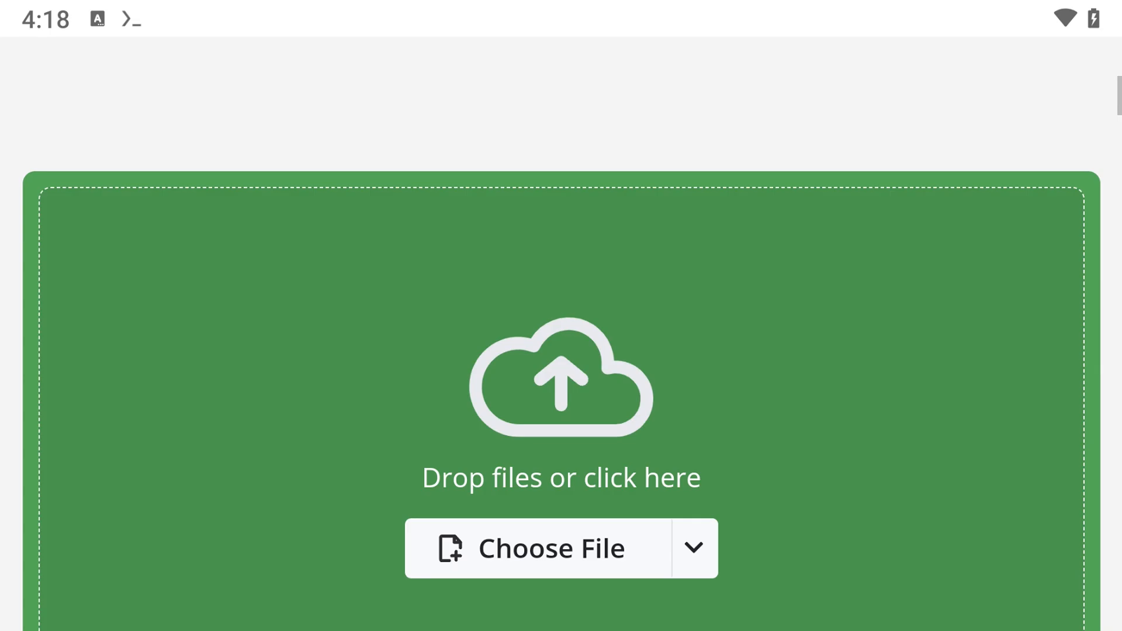
{"action": "left_click", "coordinate": [533, 549]}
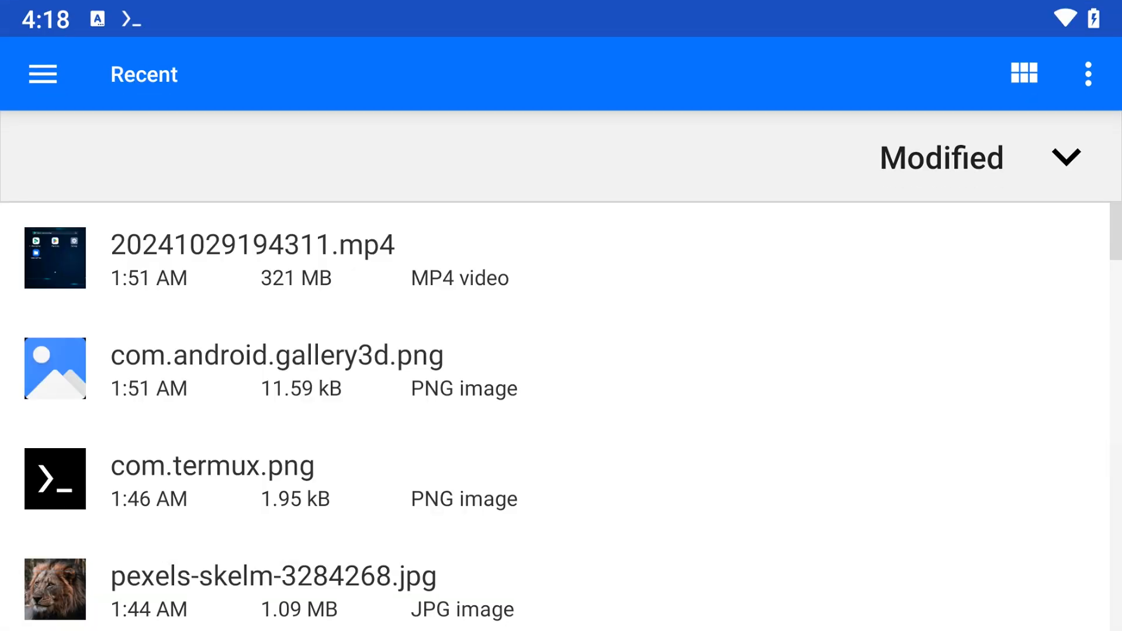
Browse the picker's places drawer, then reveal the overflow menu with Show internal storage.
{"action": "left_click", "coordinate": [42, 74]}
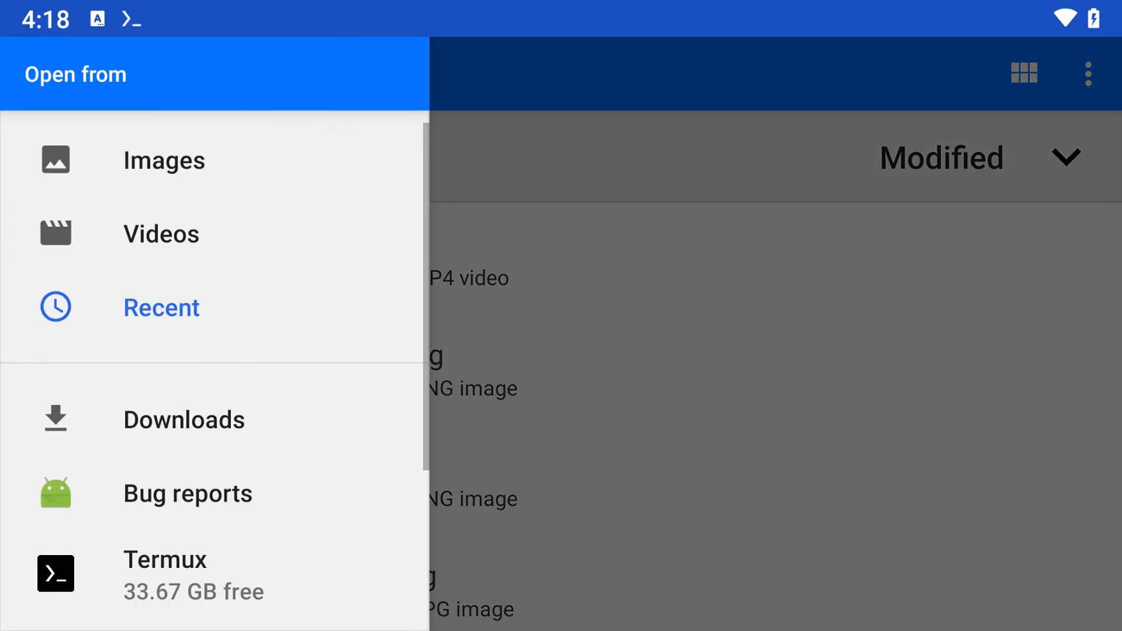
{"action": "scroll", "scroll_direction": "down", "scroll_amount": 3}
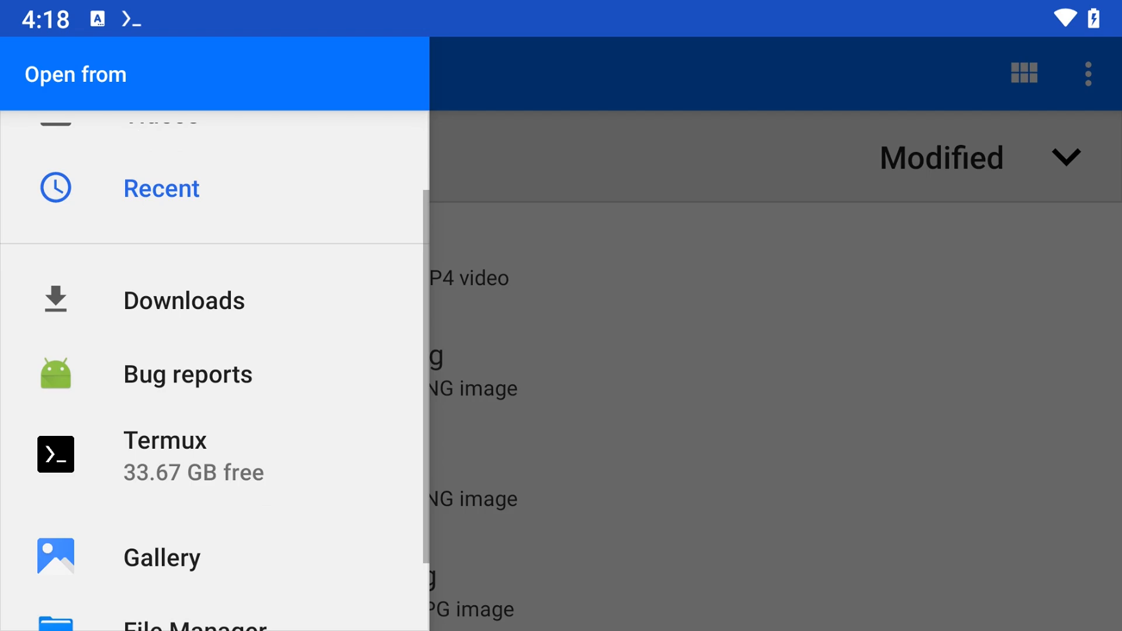
{"action": "left_click", "coordinate": [161, 189]}
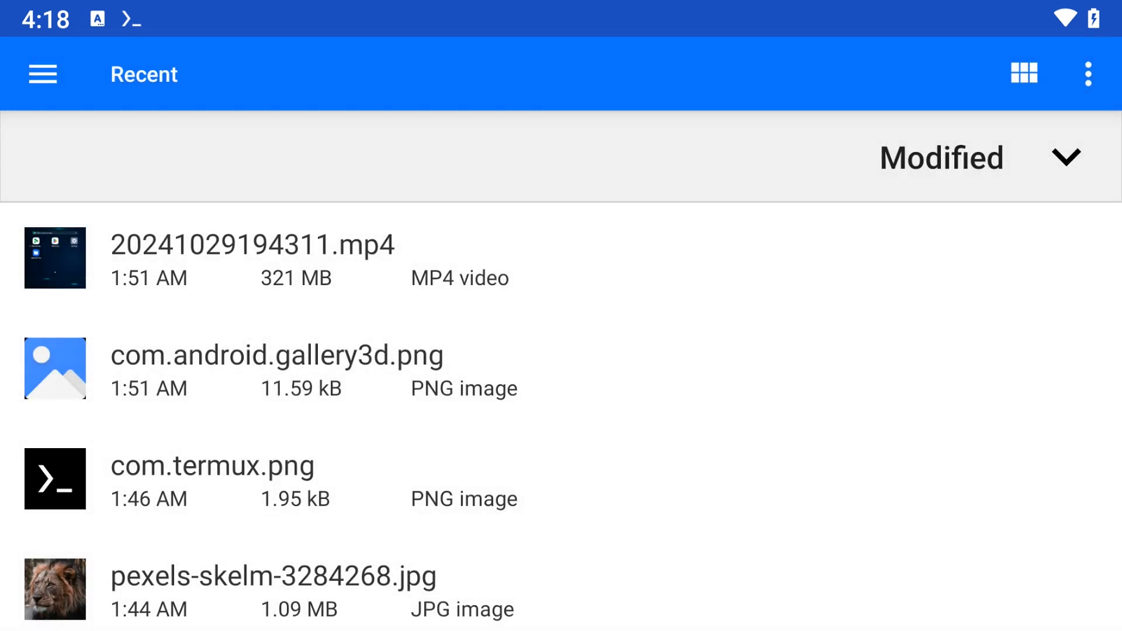
{"action": "left_click", "coordinate": [1089, 74]}
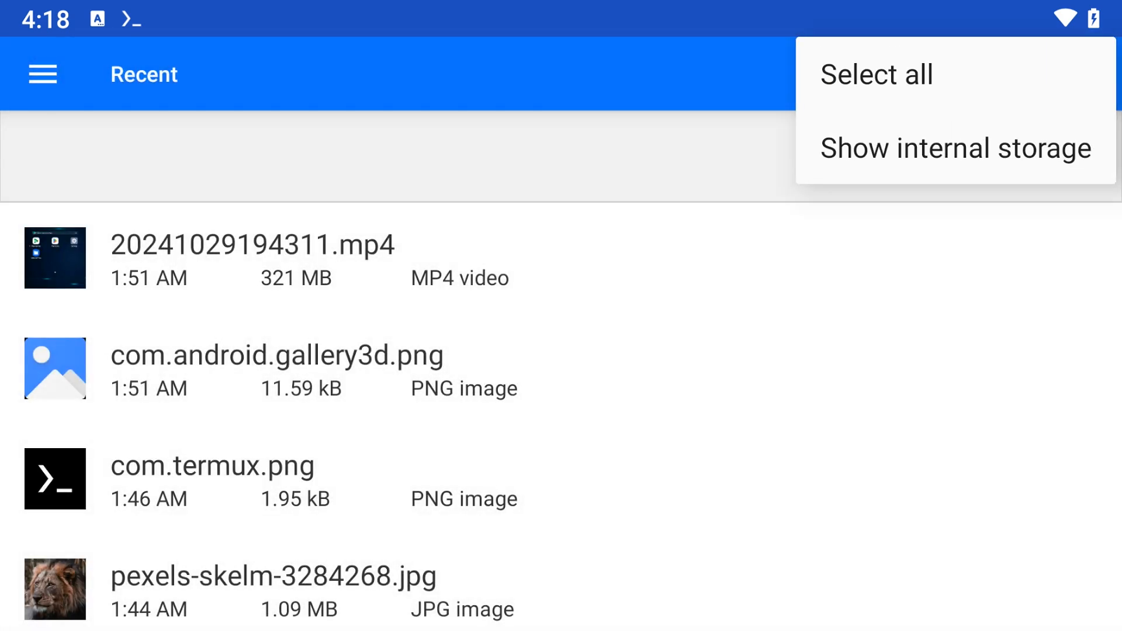